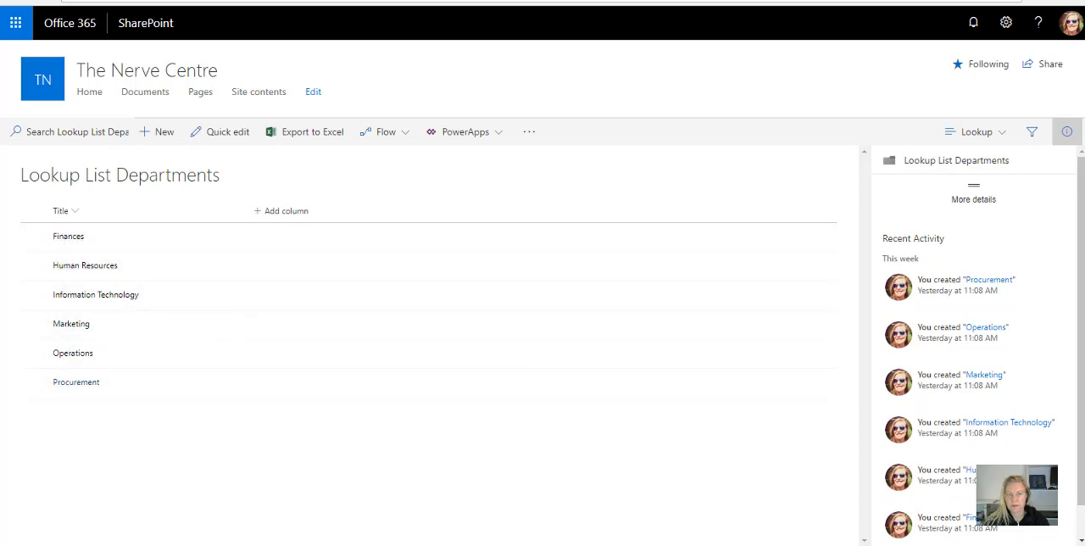
Go to The Nerve Centre home page and open its Site contents listing.
left_click(1006, 23)
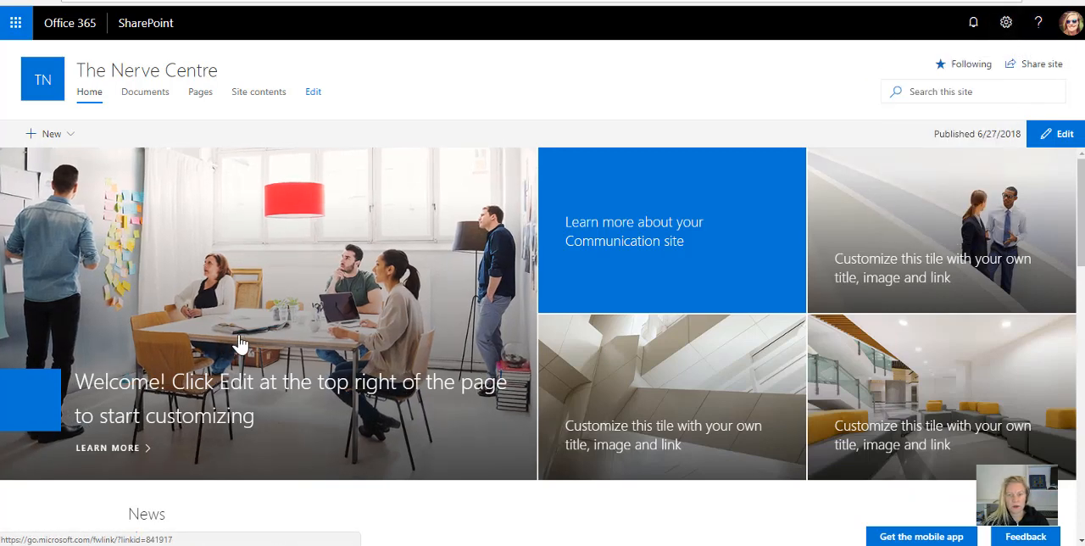
left_click(258, 92)
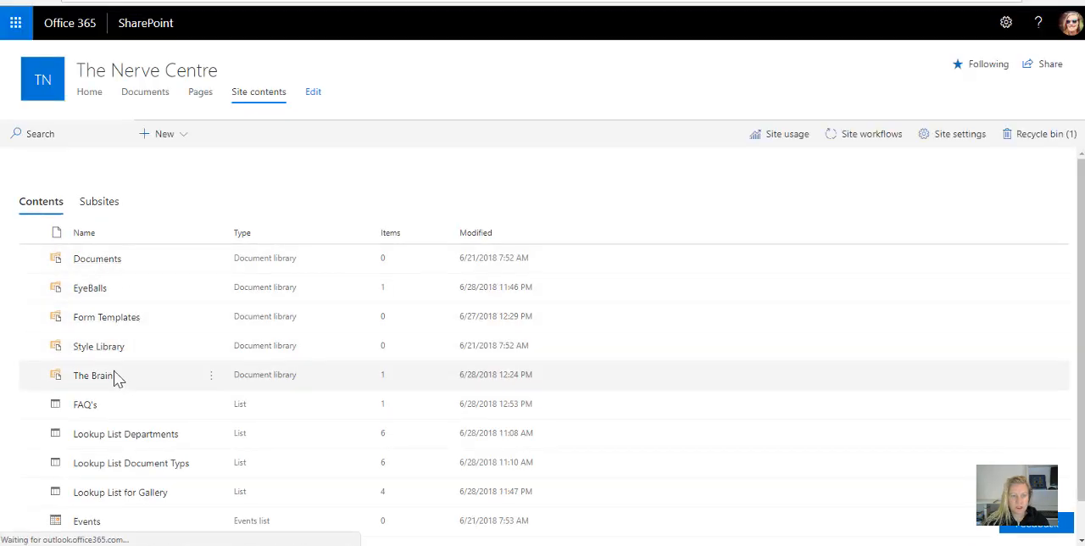
Open The Brain library's settings and scroll down to its Views section.
left_click(211, 374)
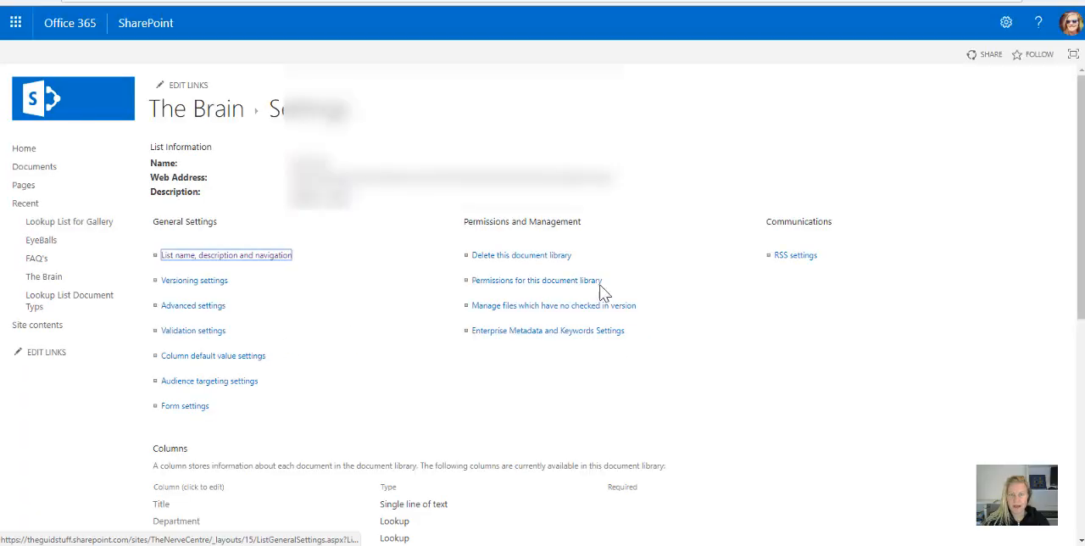
scroll("down", 3)
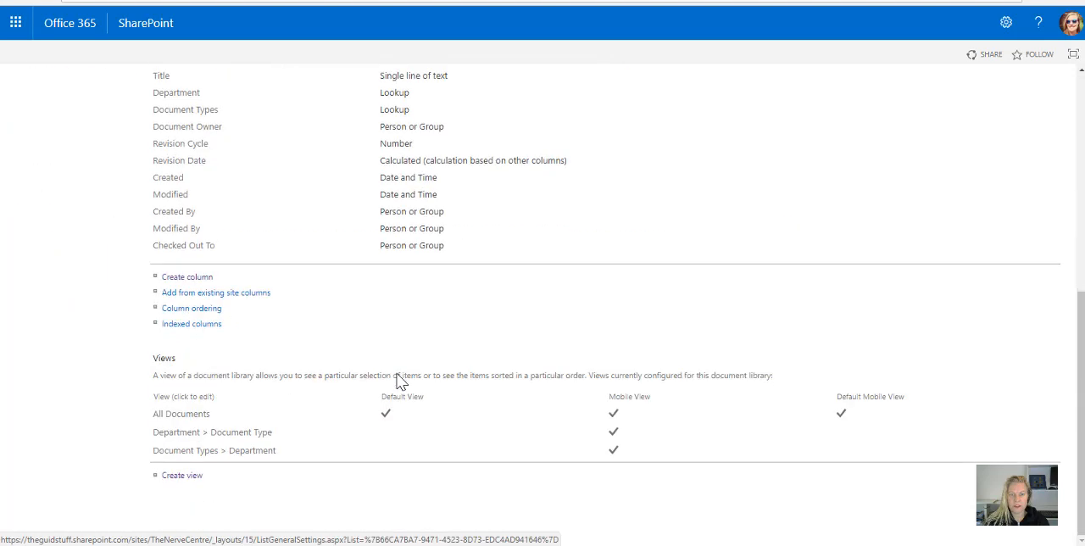
mouse_move(156, 428)
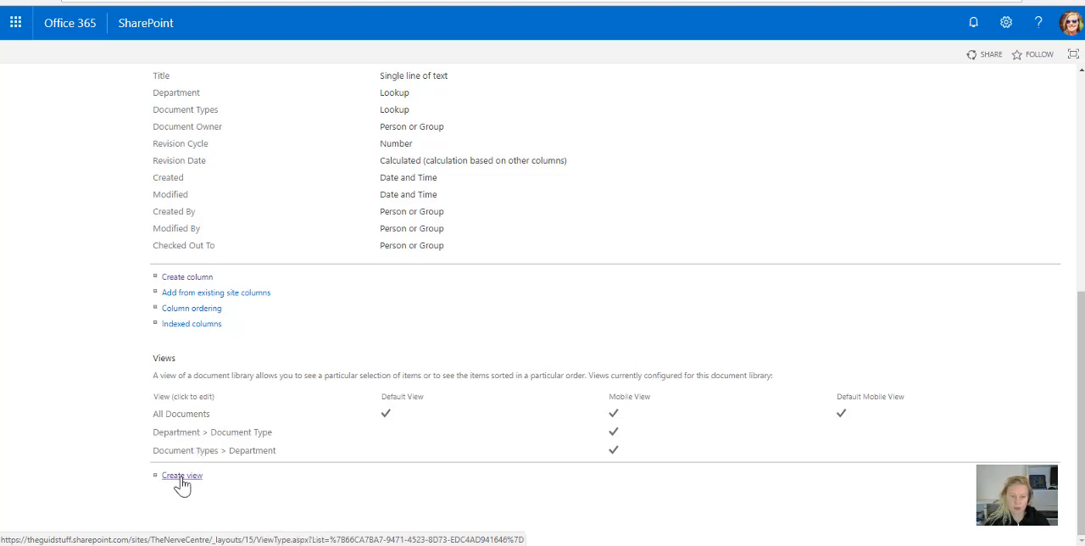
Start creating a new view for The Brain library via Create view.
left_click(182, 475)
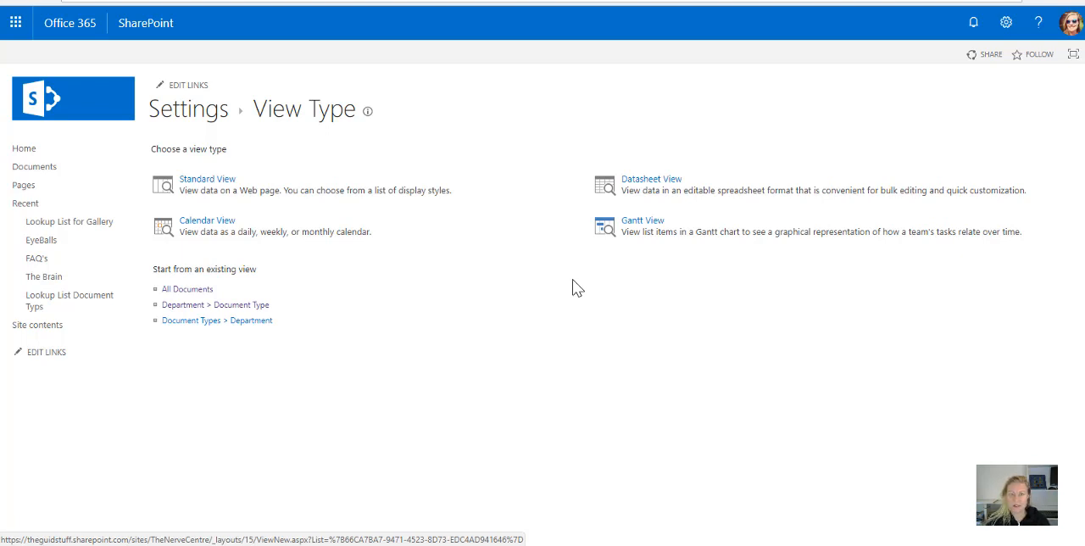
mouse_move(172, 338)
type("Finances")
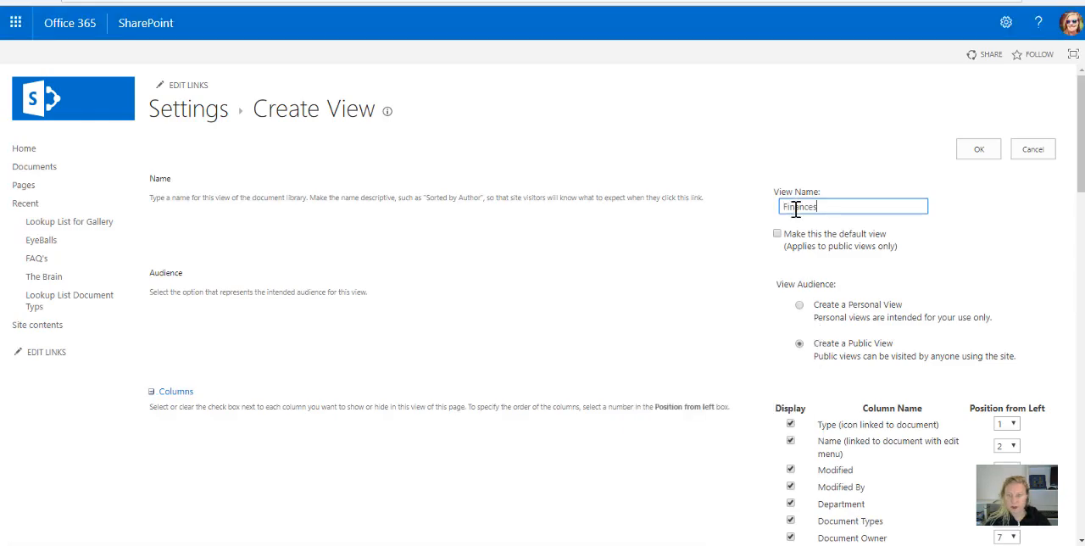
Uncheck Modified, Department, Document Types, Document Owner and revision columns, then scroll to Filter.
scroll("down", 3)
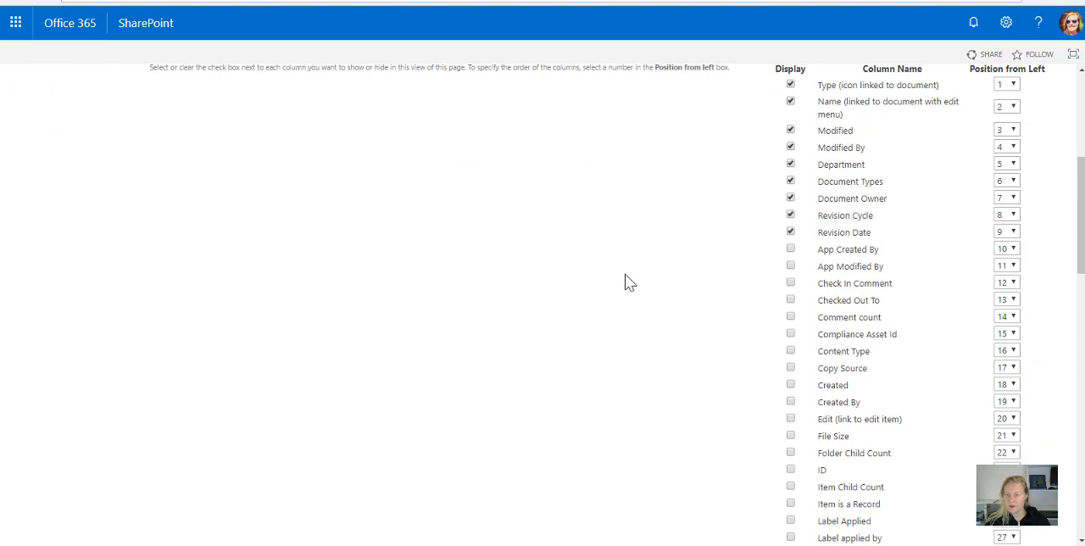
left_click(789, 129)
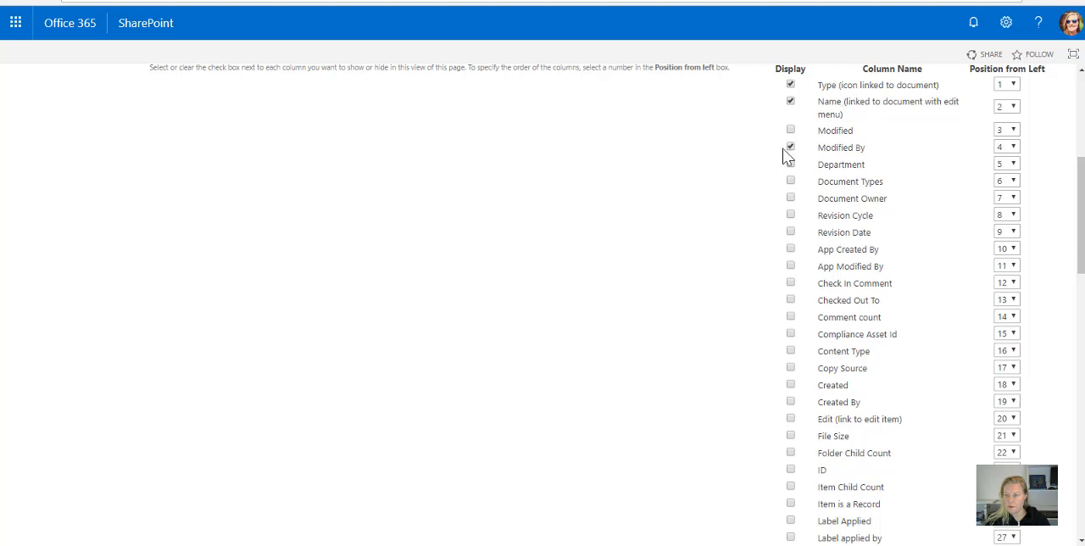
scroll("down", 3)
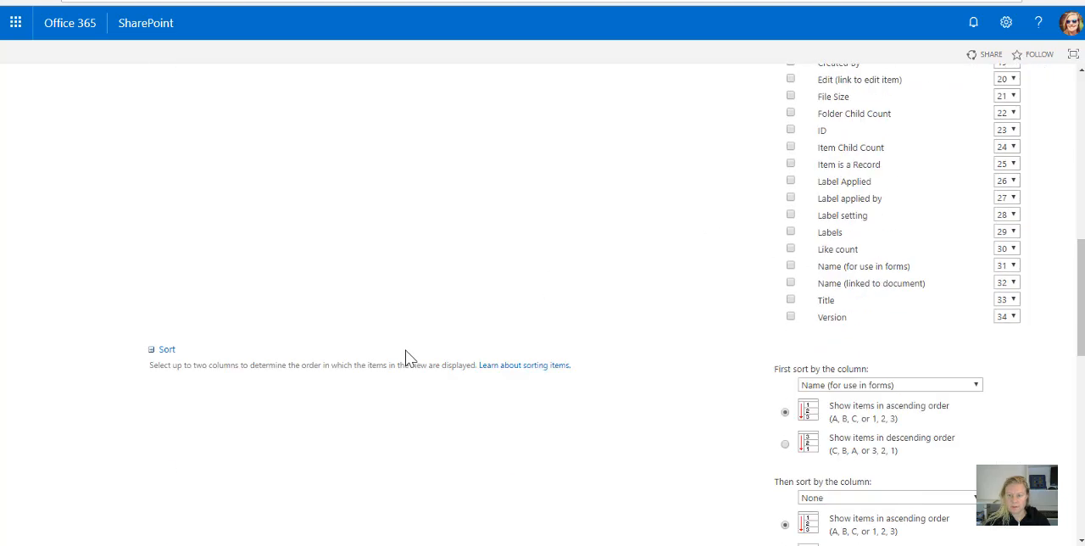
scroll("down", 3)
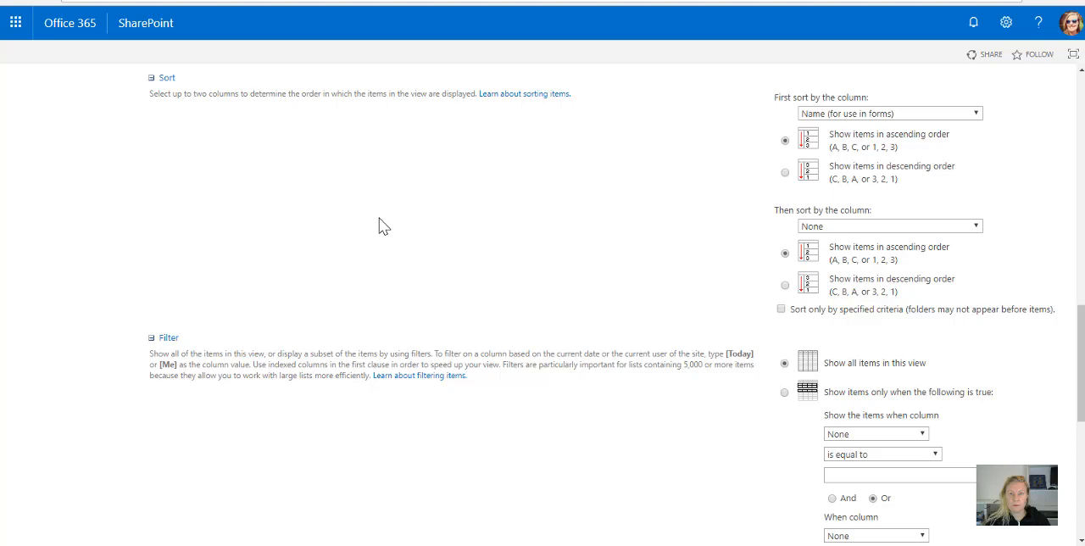
mouse_move(372, 214)
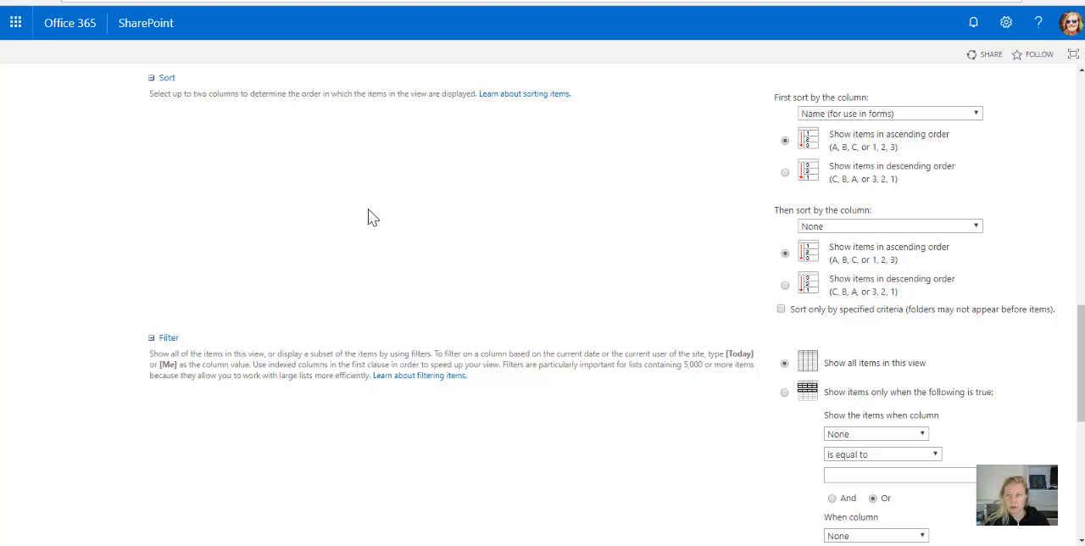
scroll("down", 3)
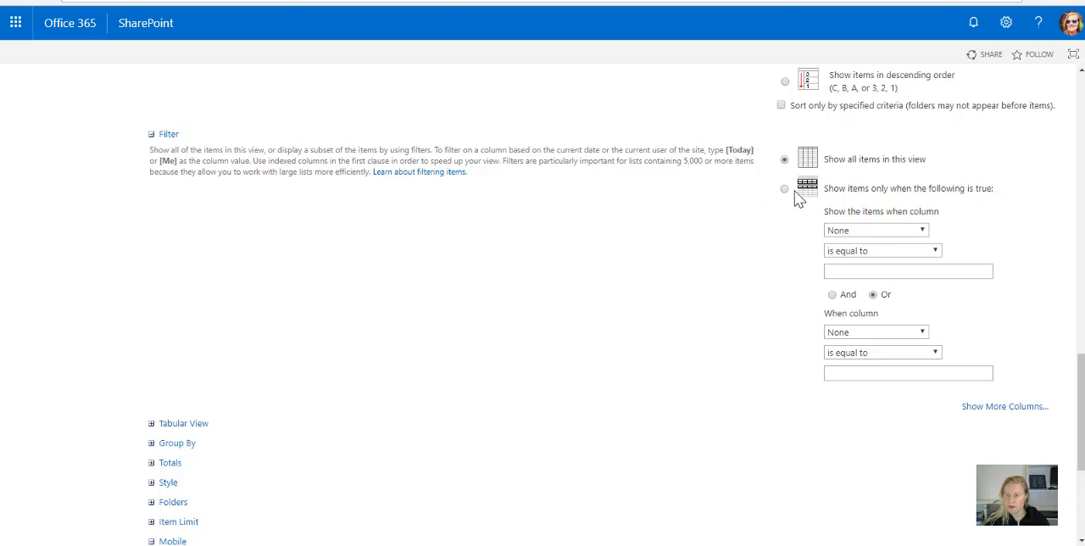
Filter the Finances view to show only items where Department equals Finances.
left_click(875, 230)
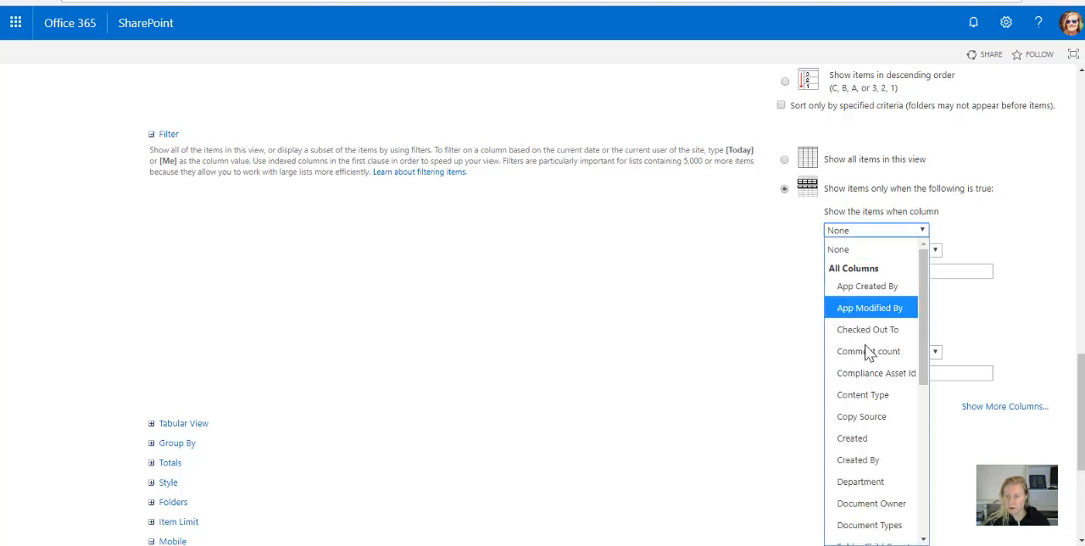
left_click(860, 481)
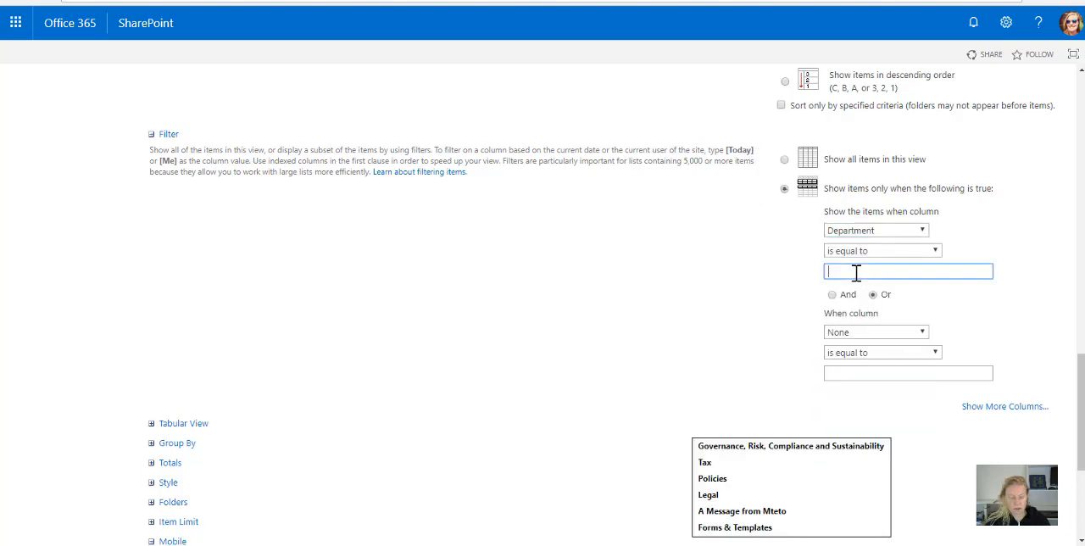
type("Finances")
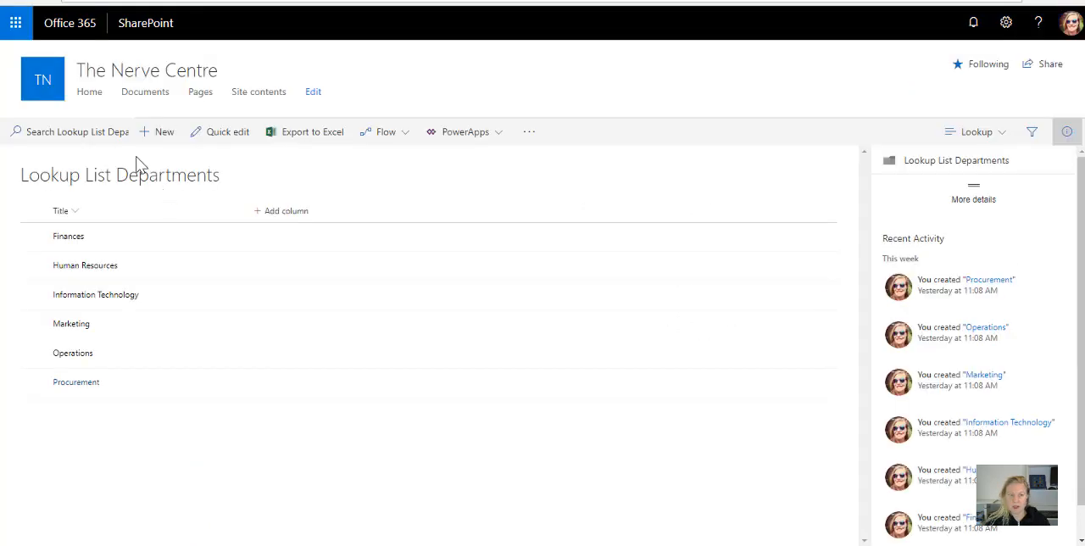
mouse_move(303, 13)
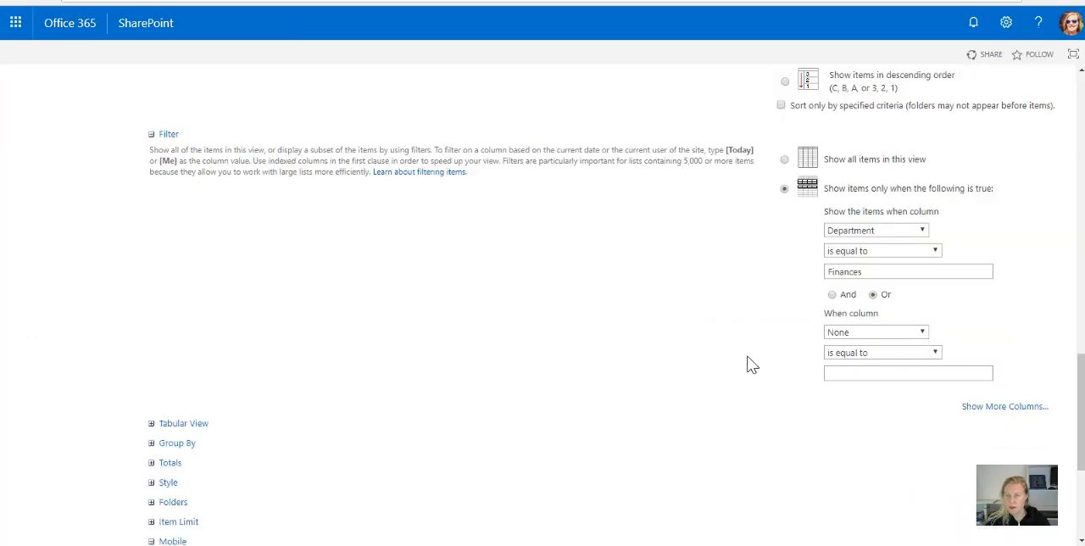
mouse_move(297, 413)
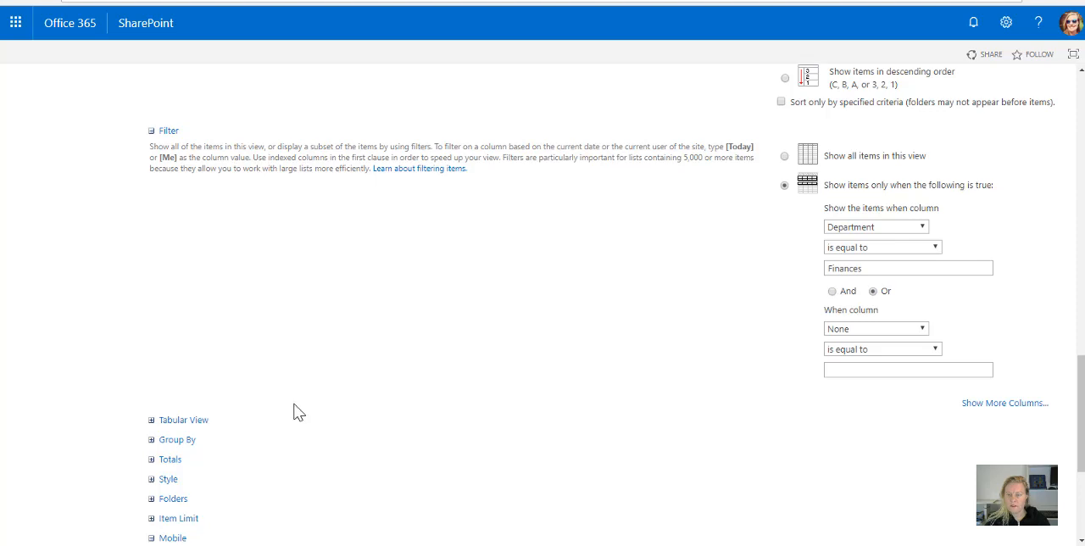
Group the Finances view by Document Types and adjust the groups shown per page.
scroll("down", 3)
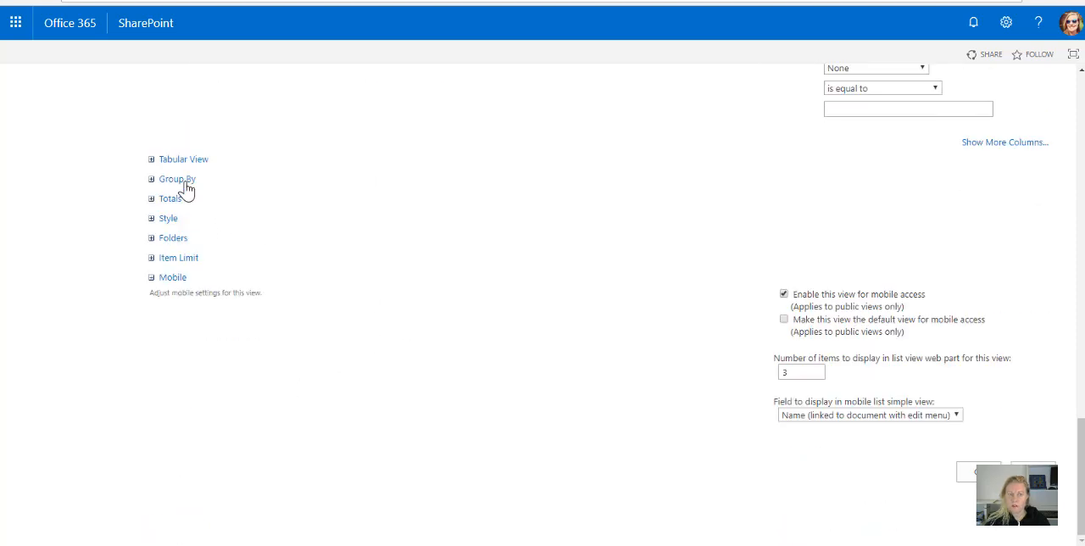
left_click(177, 179)
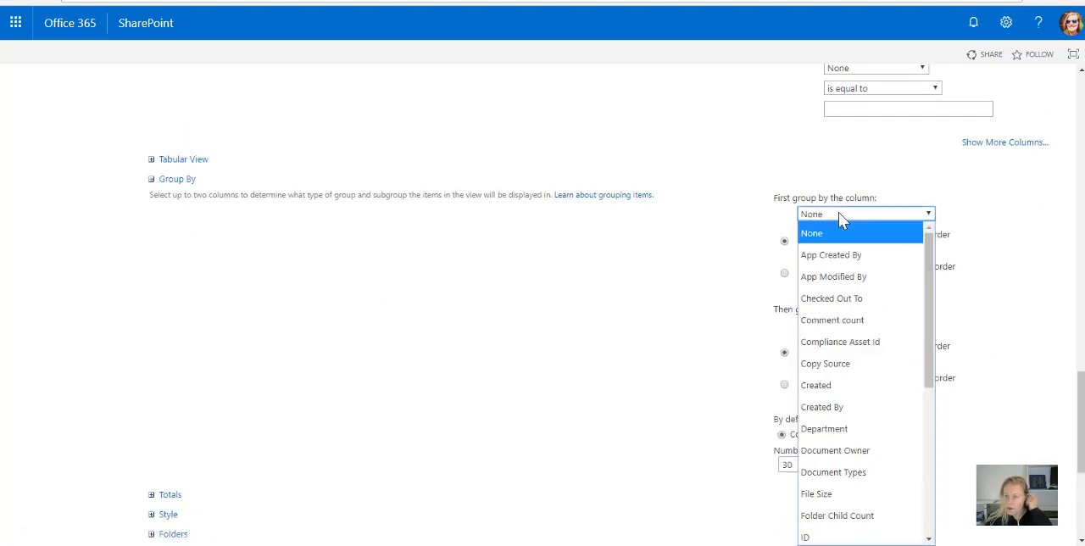
left_click(833, 472)
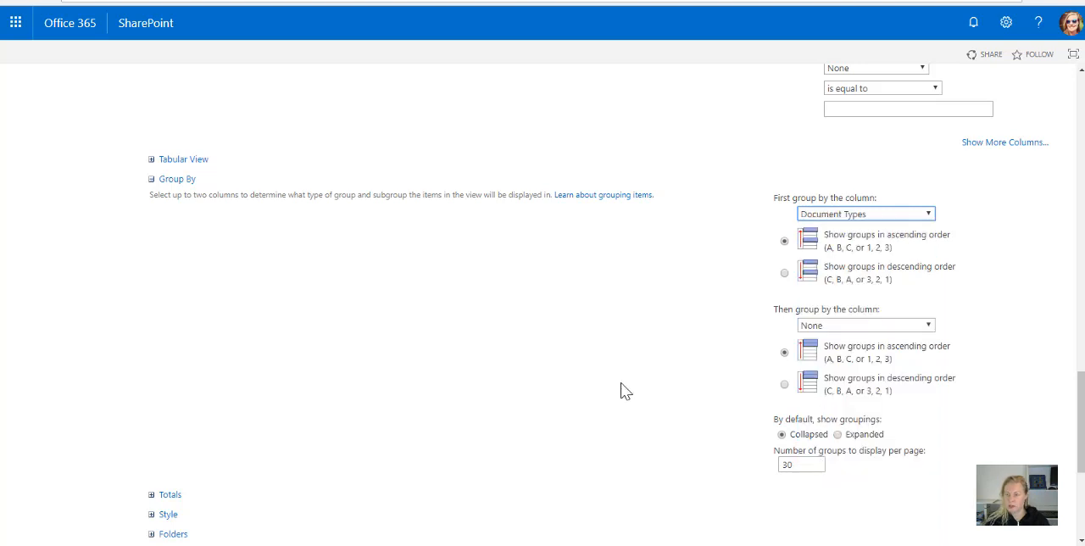
left_click(800, 464)
type("100")
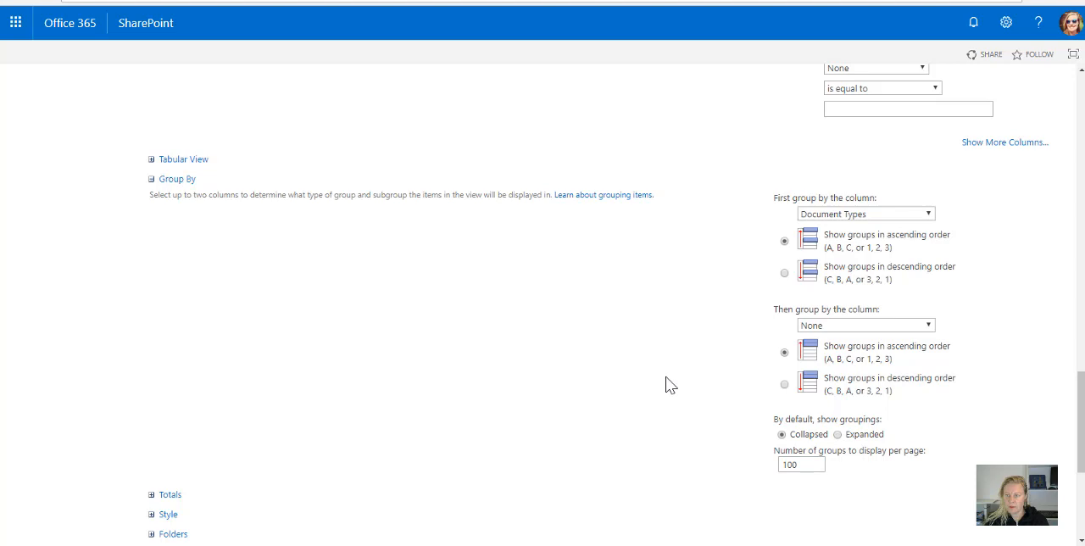
Review the folder options and save the Finances view.
scroll("down", 3)
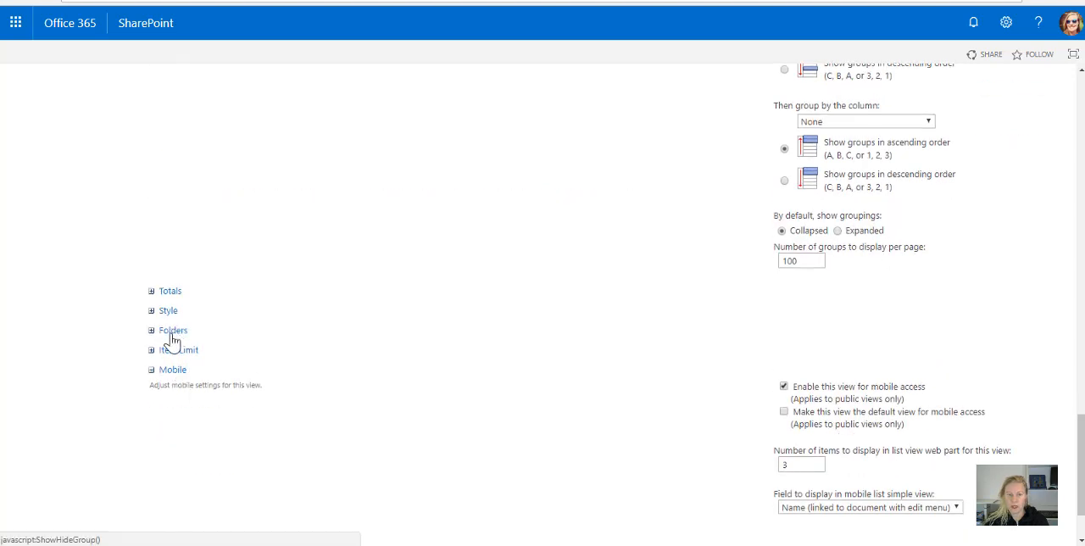
left_click(178, 349)
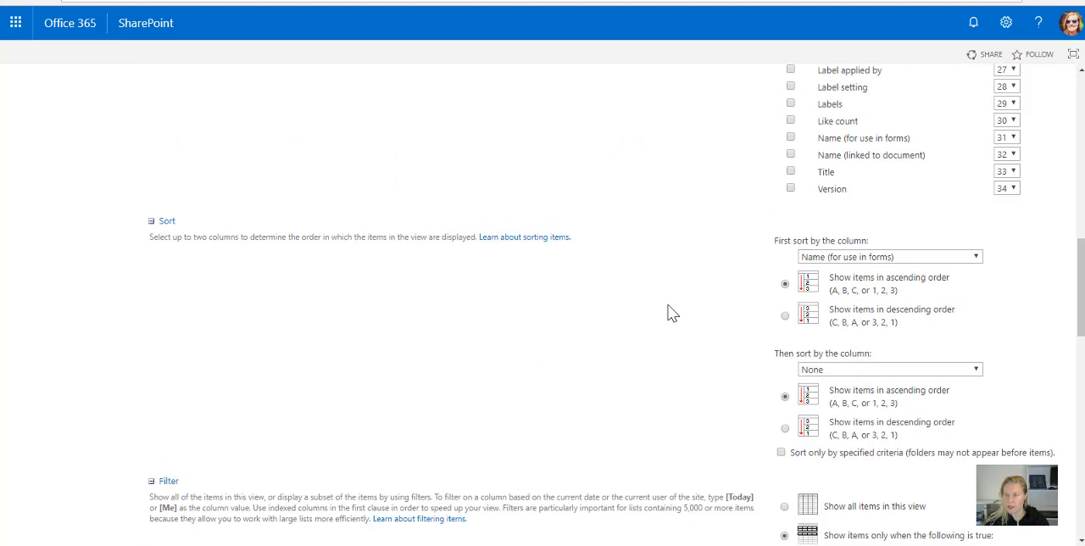
scroll("up", 3)
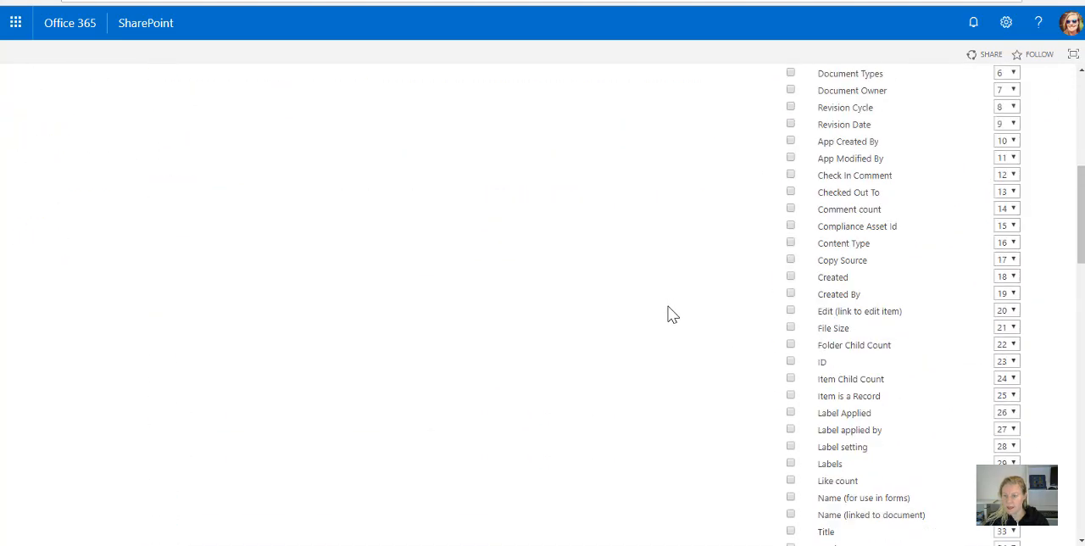
scroll("up", 3)
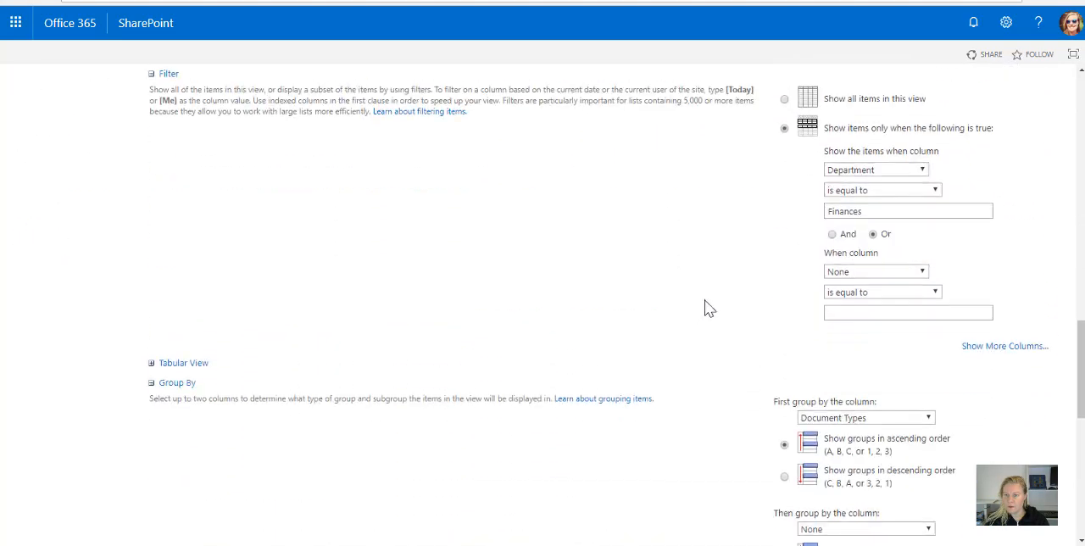
scroll("down", 3)
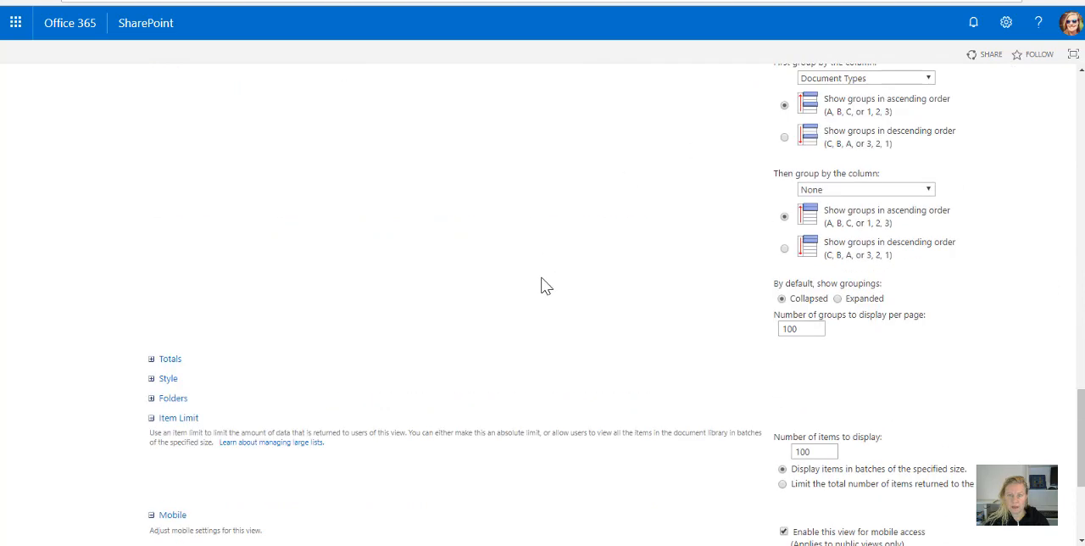
scroll("down", 3)
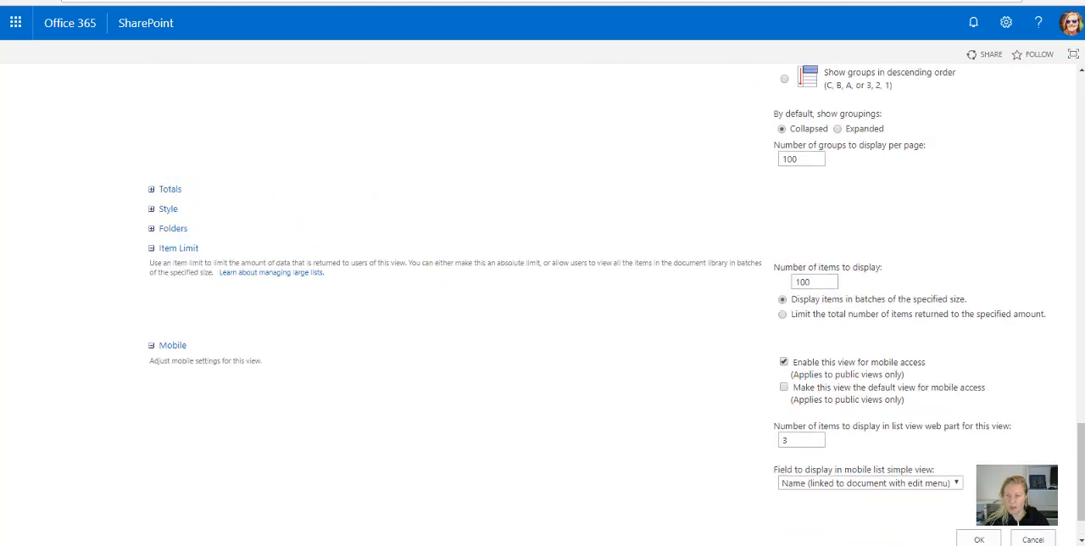
scroll("down", 3)
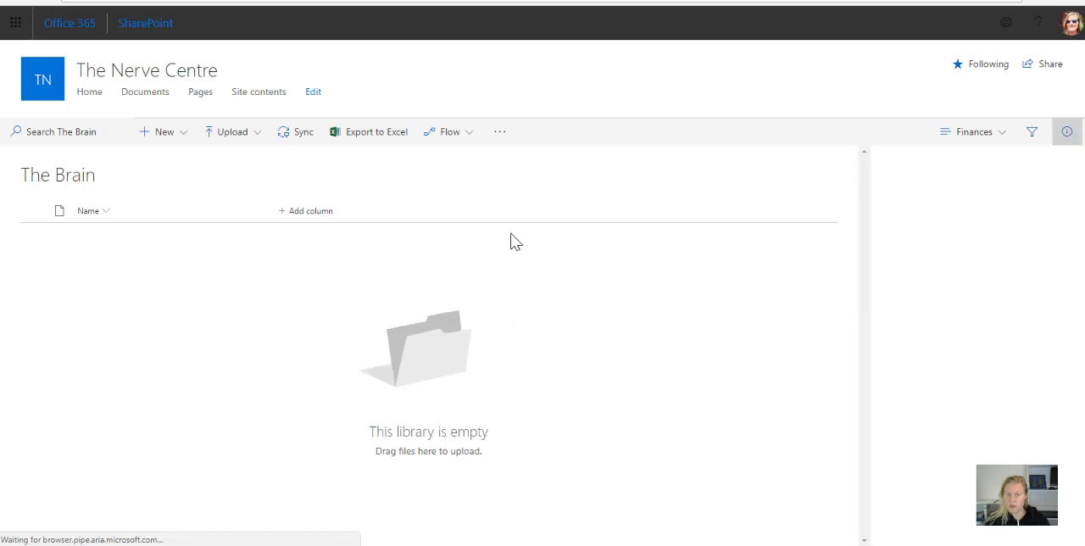
Reopen The Brain's library settings and start creating another view.
left_click(1066, 131)
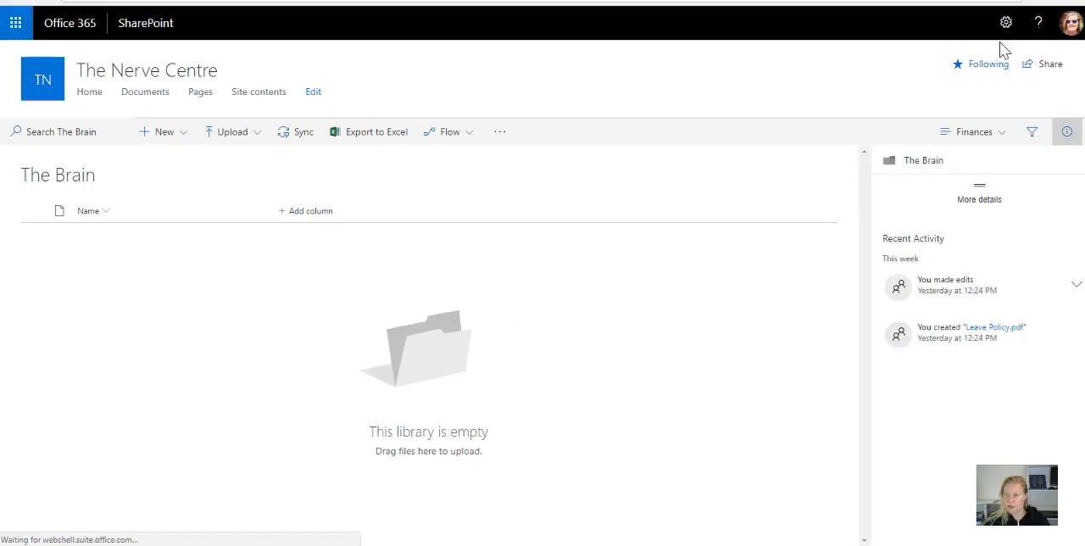
left_click(1005, 22)
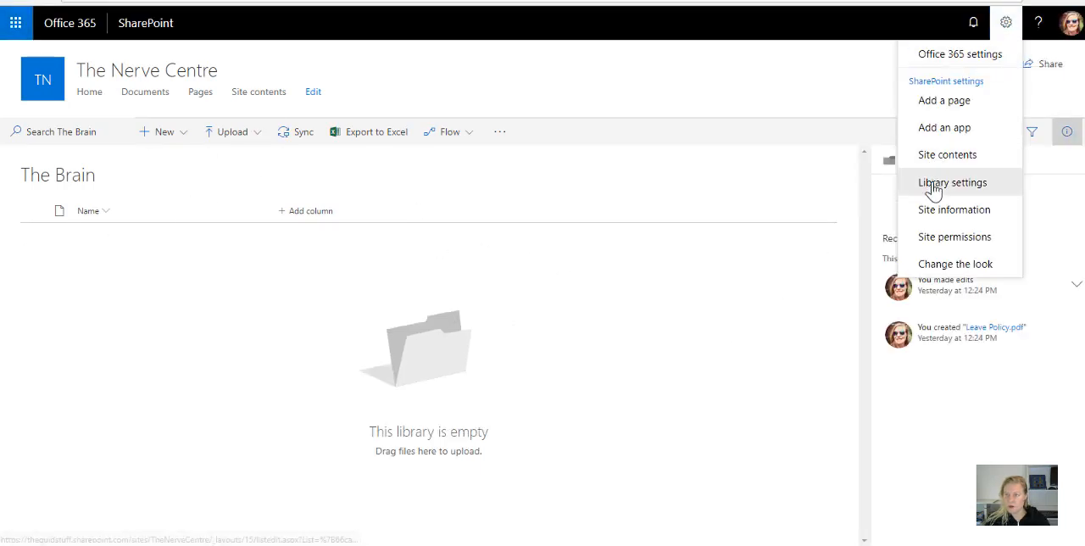
left_click(952, 181)
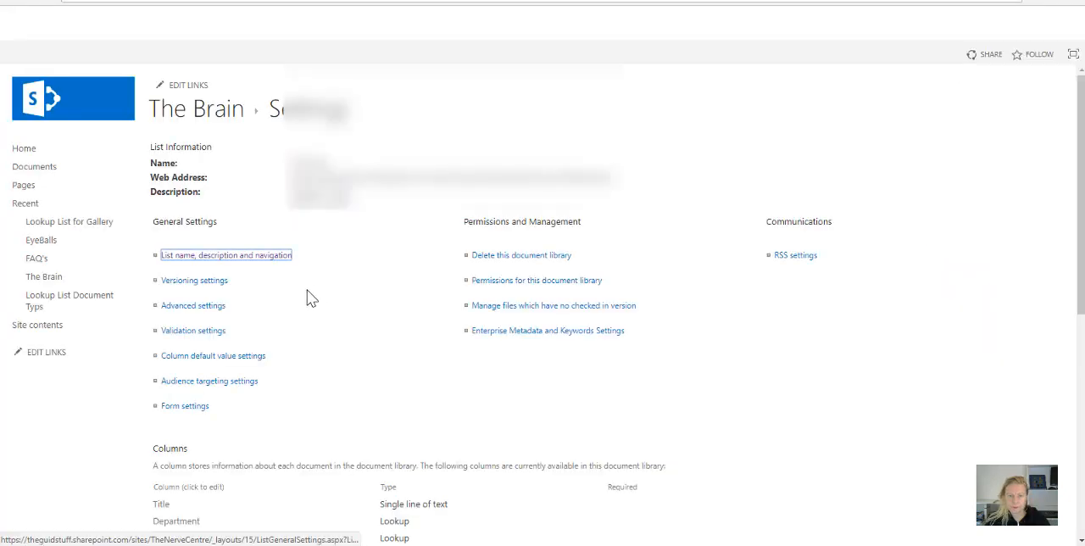
scroll("down", 3)
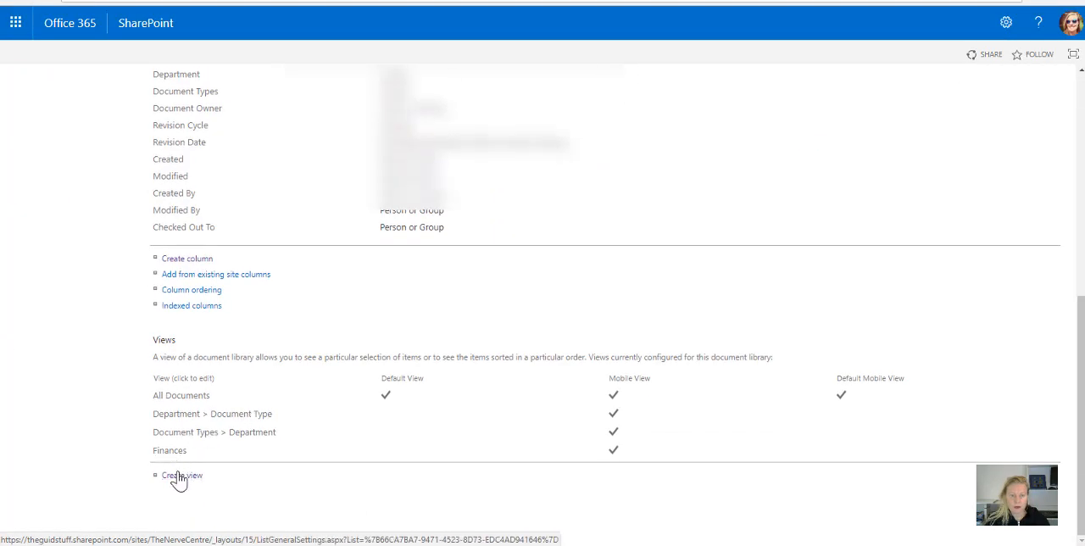
left_click(181, 475)
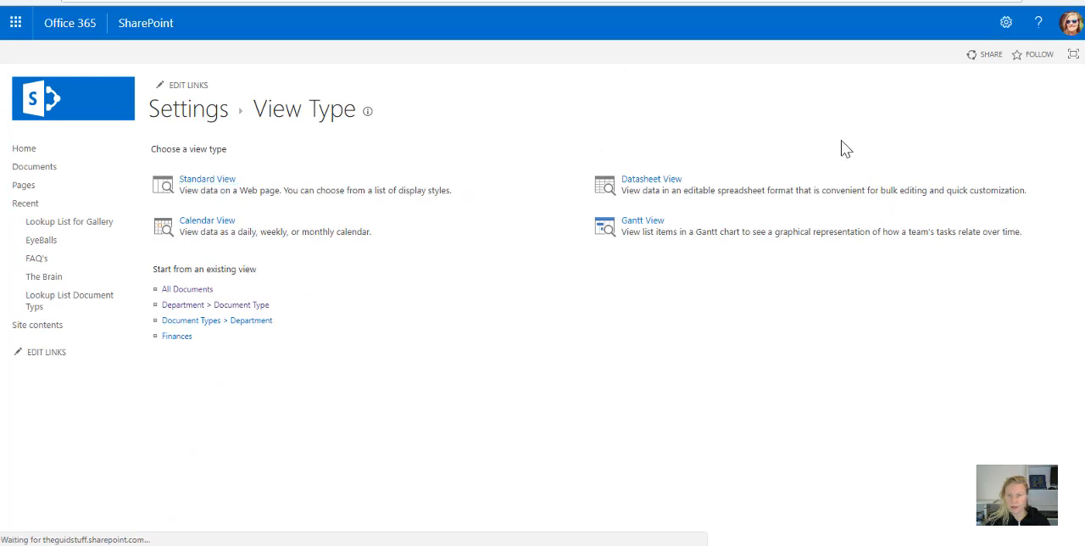
Save a standard Human Resources view filtered to Department Human Resources, then return to Site contents.
left_click(207, 178)
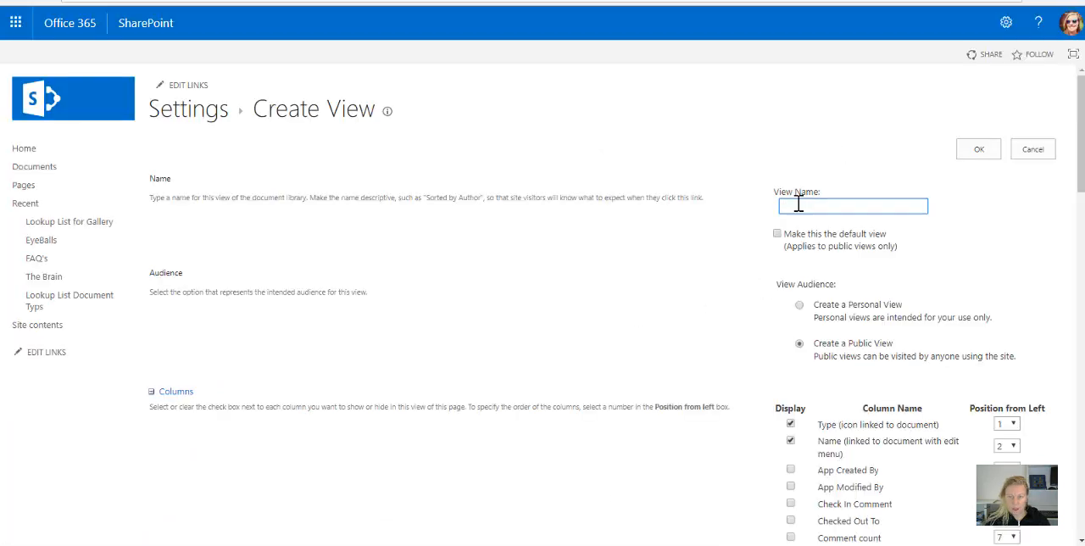
scroll("down", 3)
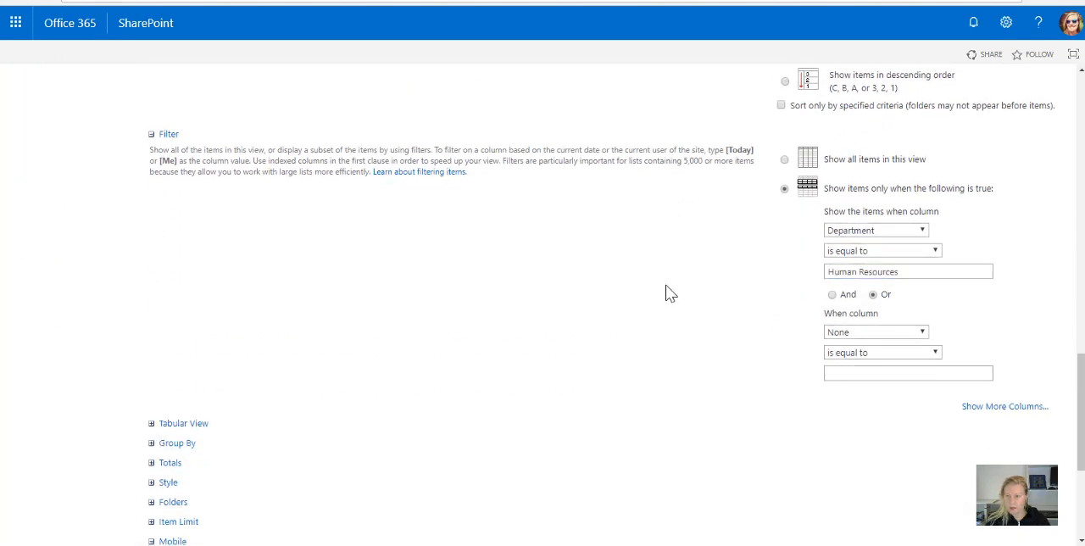
scroll("down", 3)
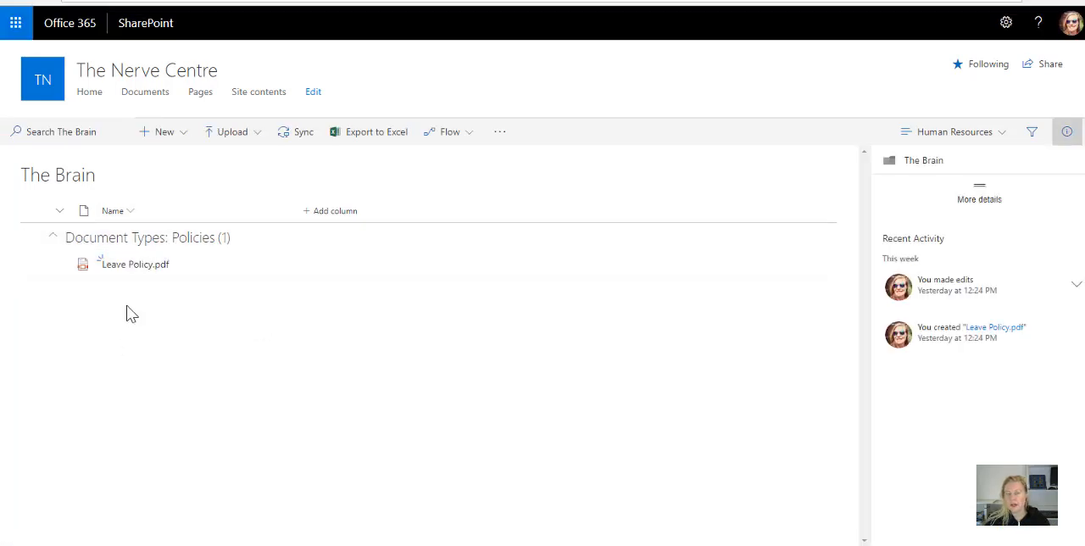
mouse_move(366, 305)
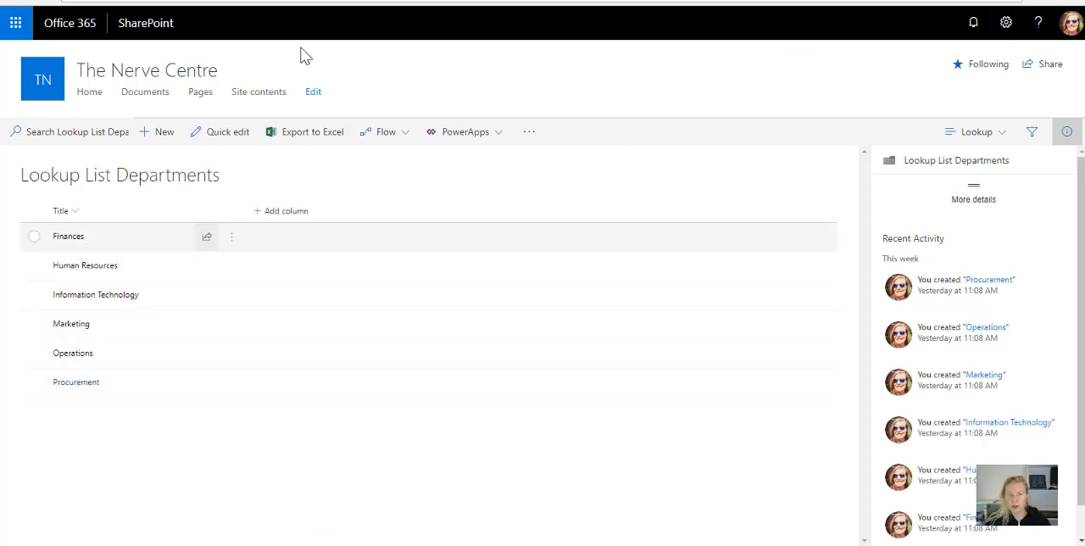
left_click(1005, 22)
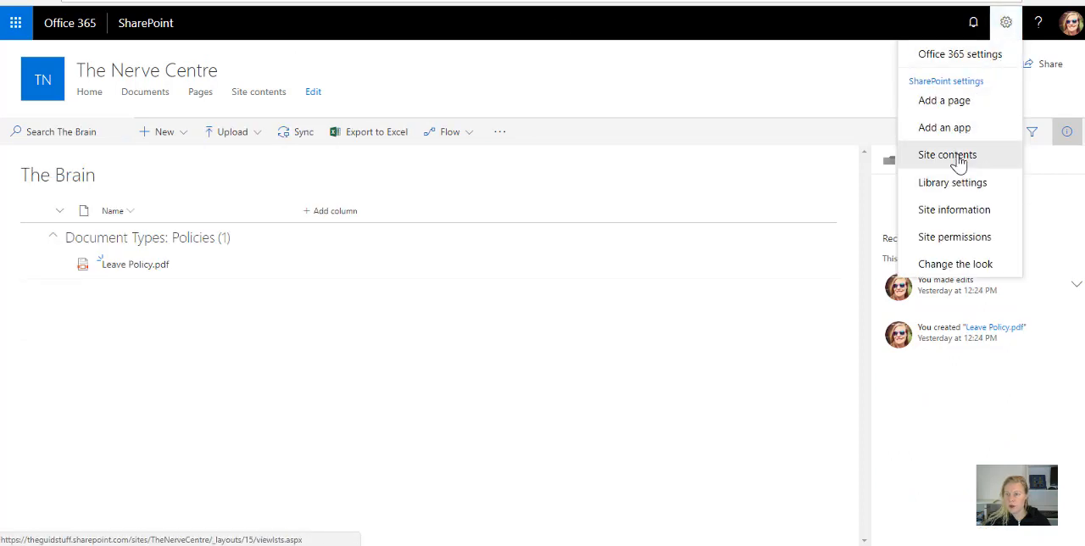
left_click(946, 155)
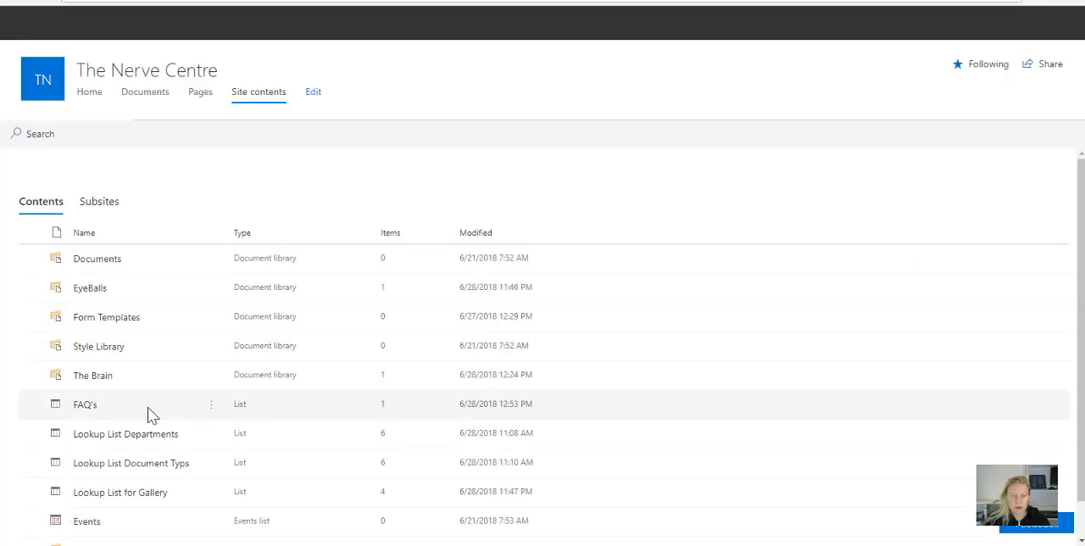
Open the FAQ's list settings and start a new view, scrolling to Filter.
left_click(211, 405)
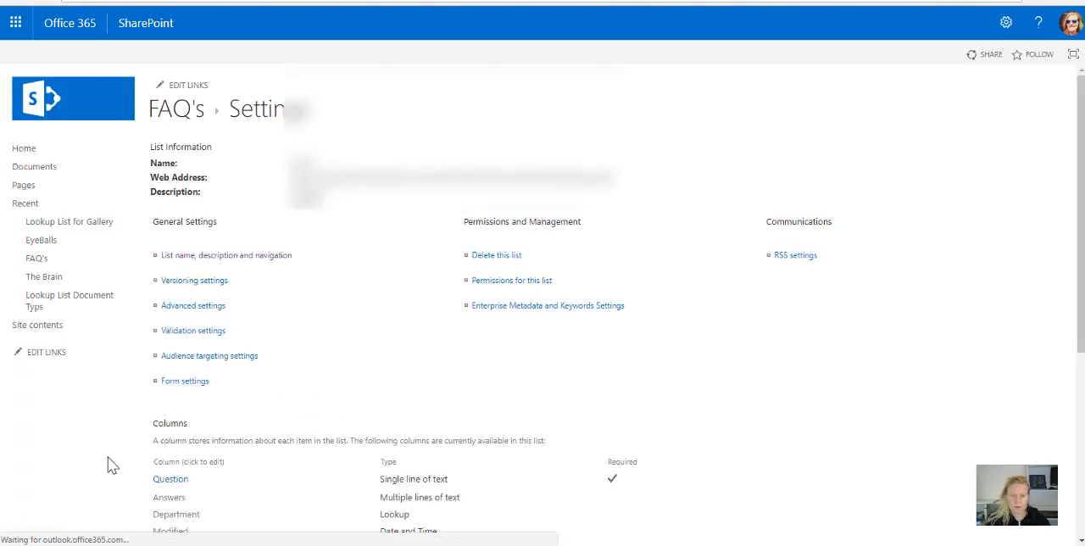
scroll("down", 3)
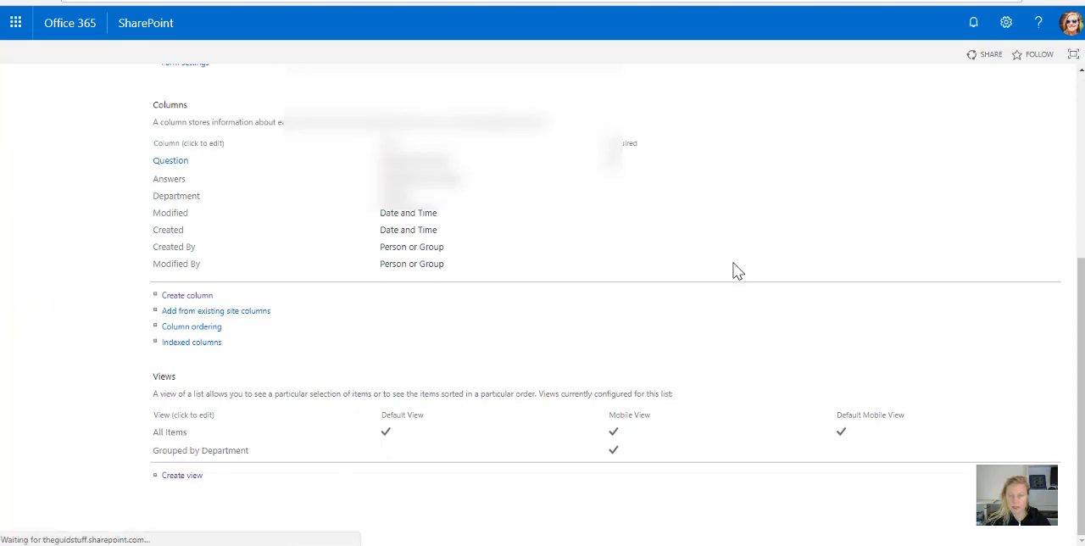
left_click(181, 474)
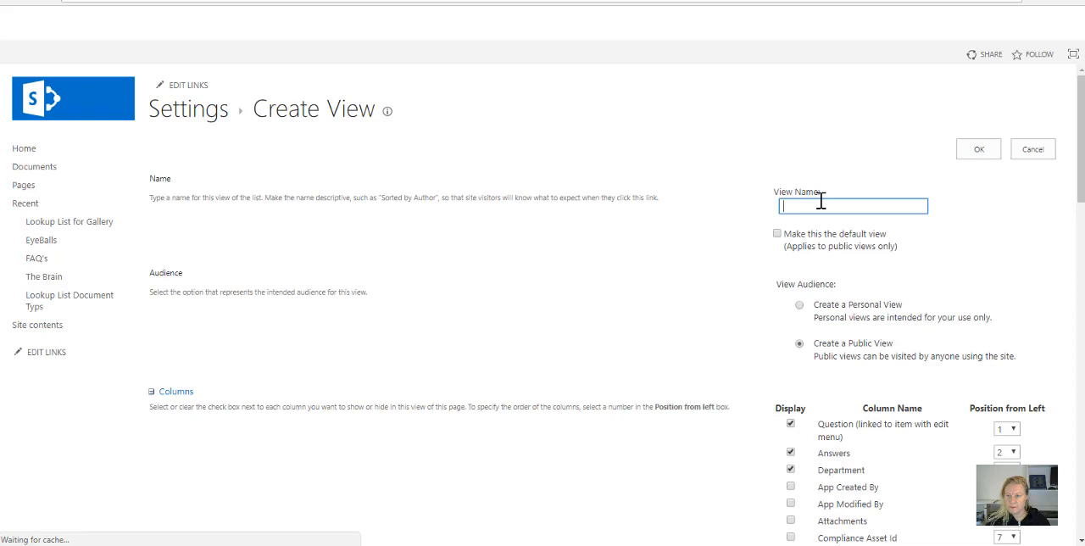
scroll("down", 3)
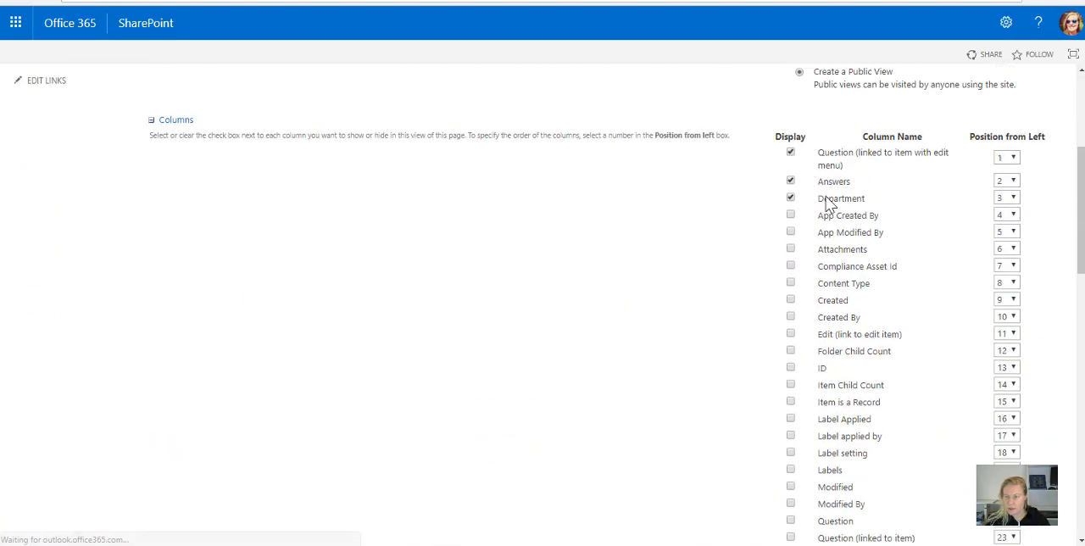
scroll("down", 3)
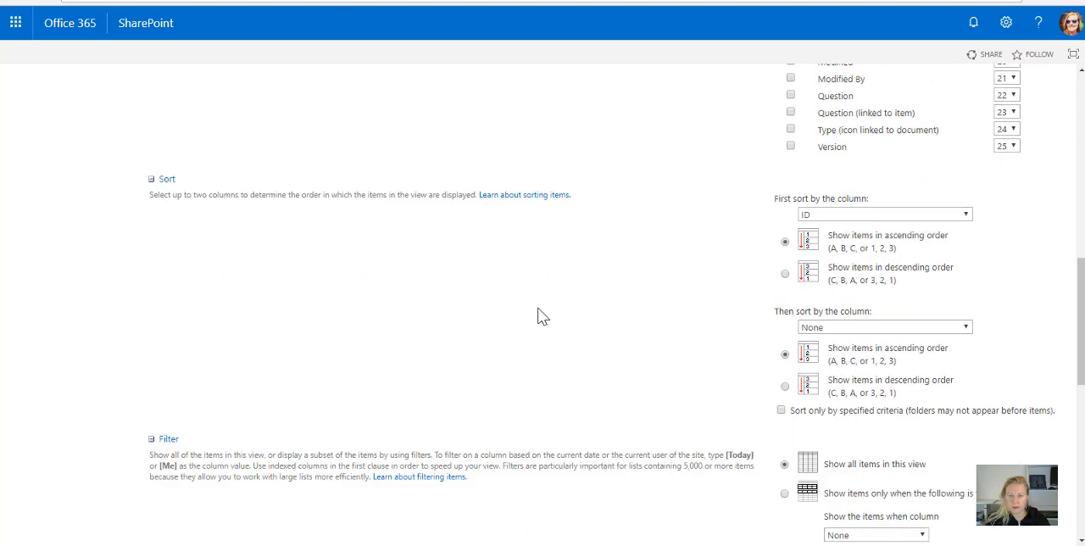
scroll("down", 3)
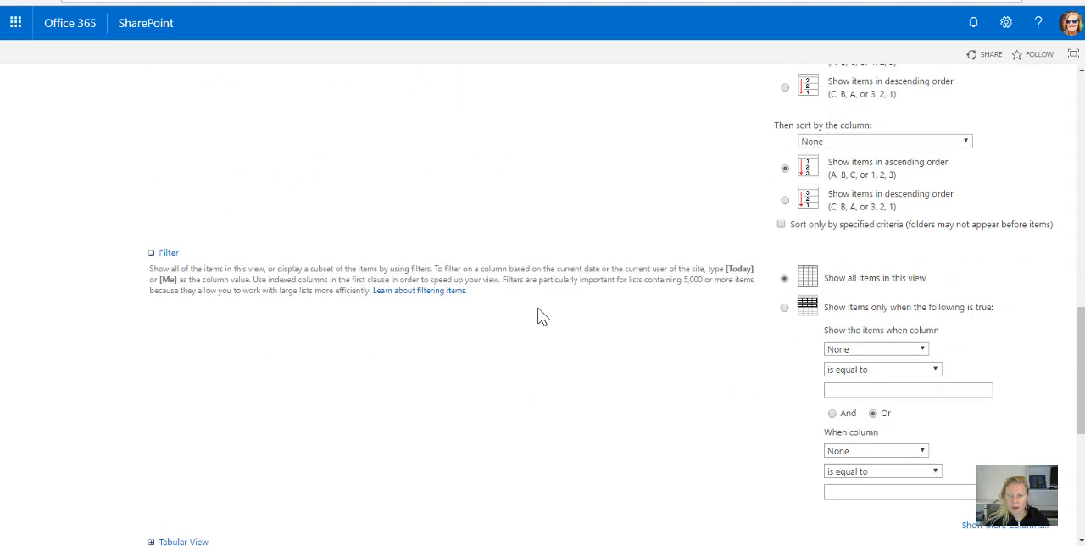
Set the view's filter to Department equals Finances and save it.
left_click(783, 306)
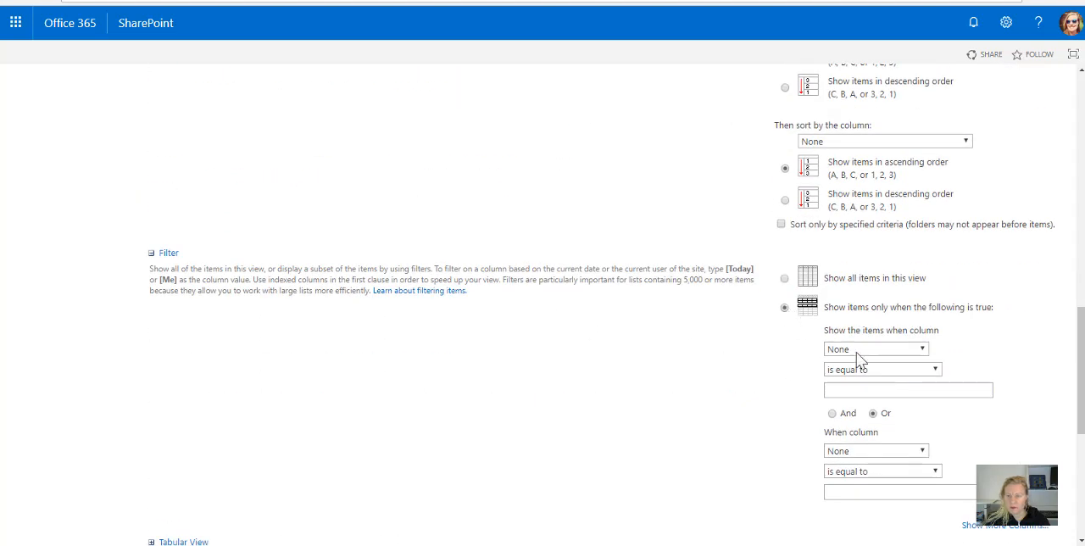
left_click(875, 348)
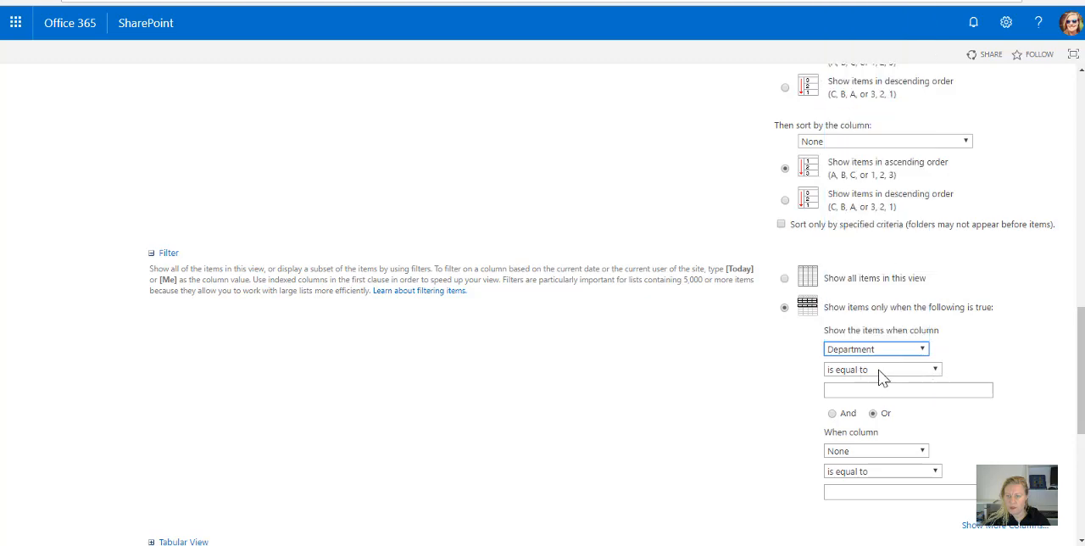
type("Finances")
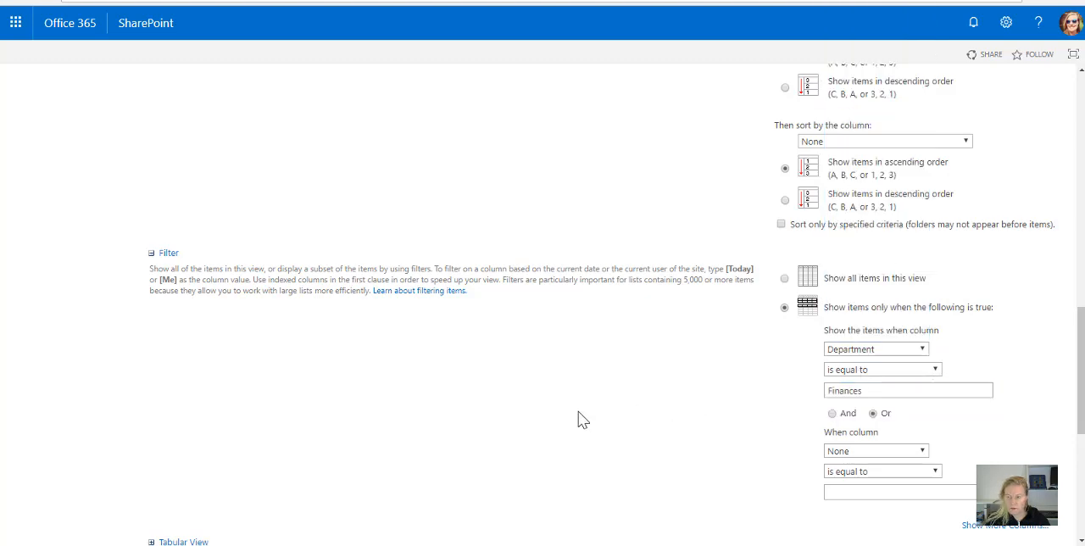
scroll("down", 3)
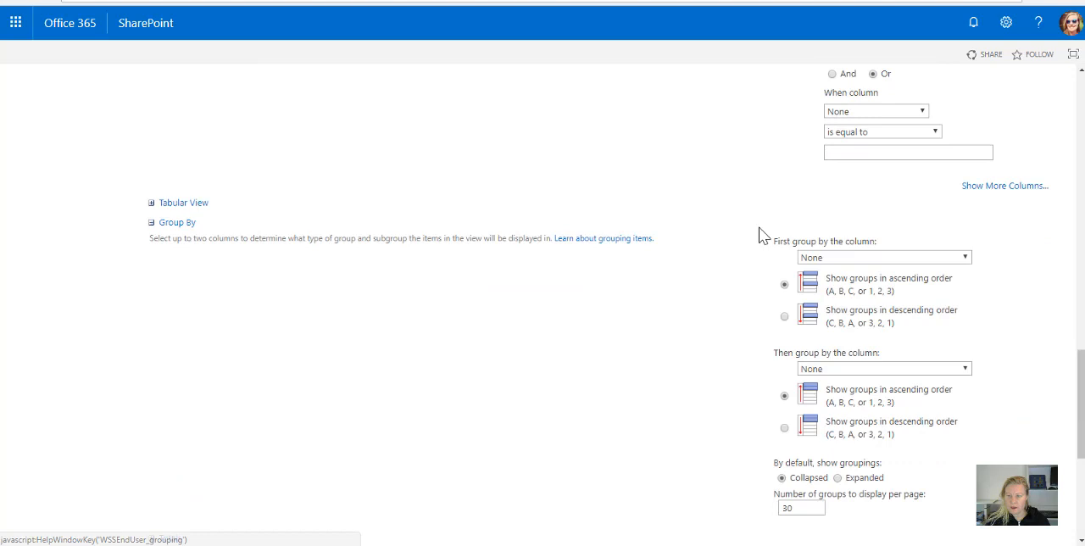
scroll("down", 3)
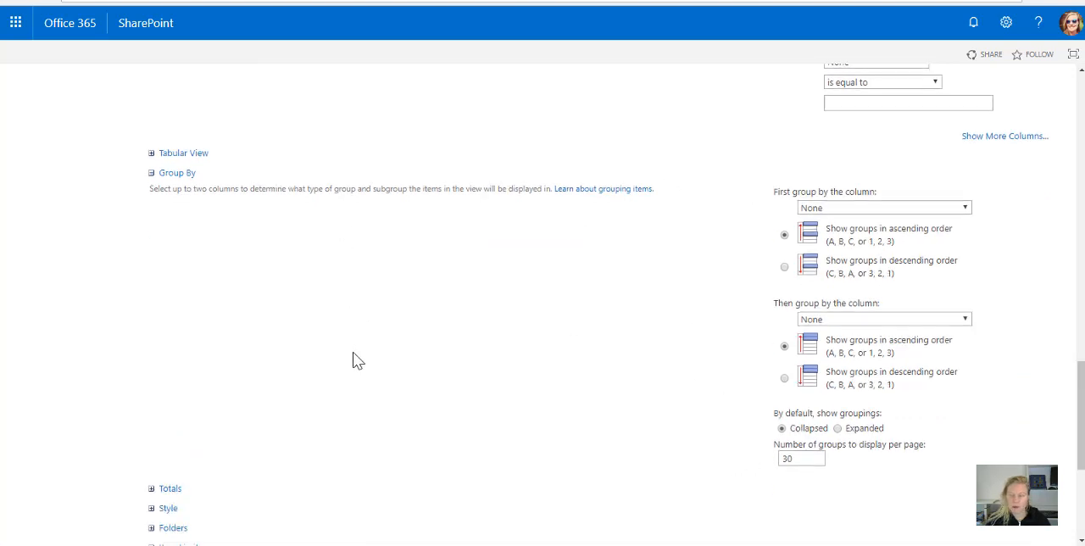
scroll("down", 3)
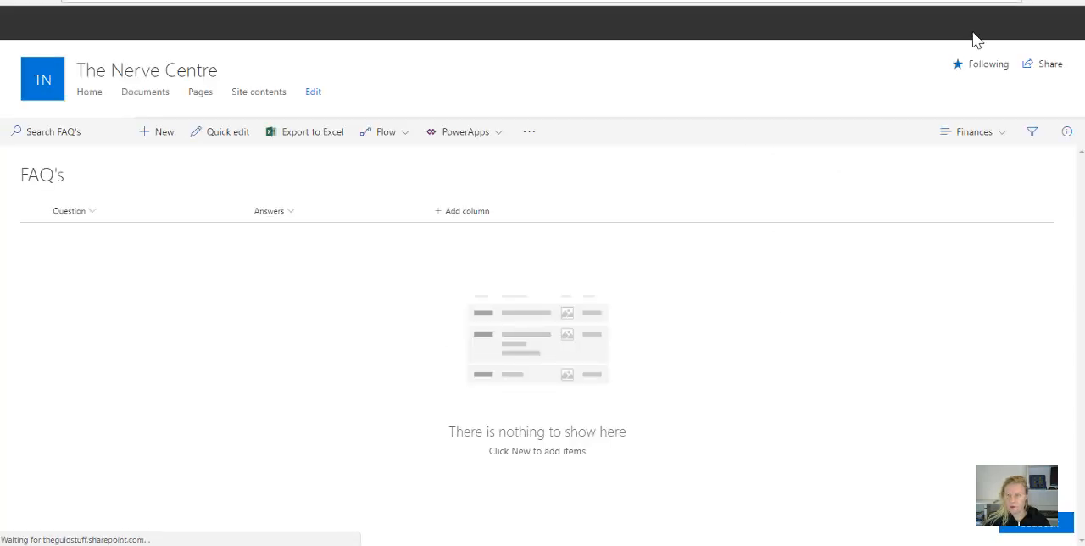
Base a new FAQ's view on Finances, name it Human Resources, change the filter, save.
left_click(1005, 23)
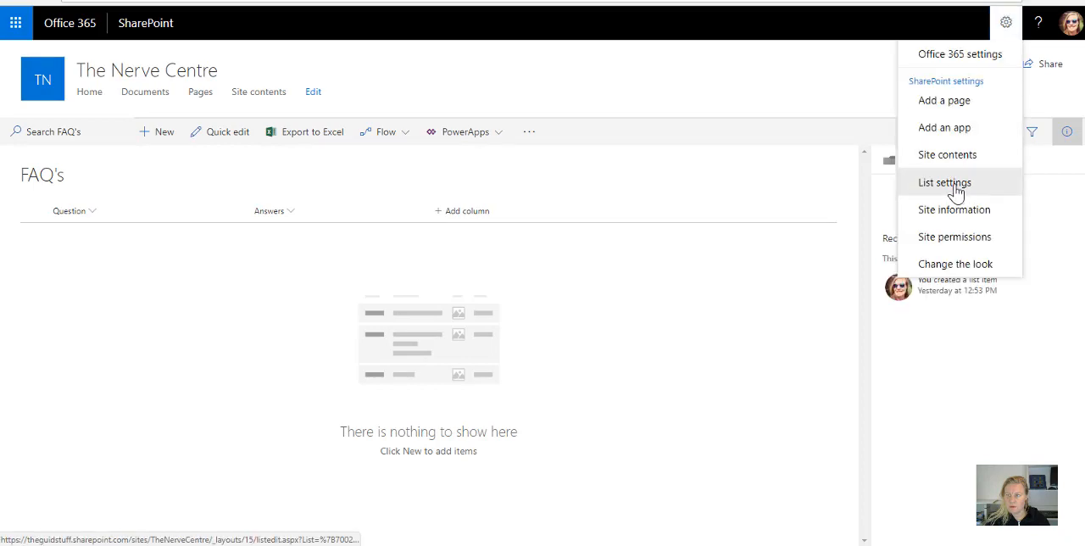
left_click(944, 182)
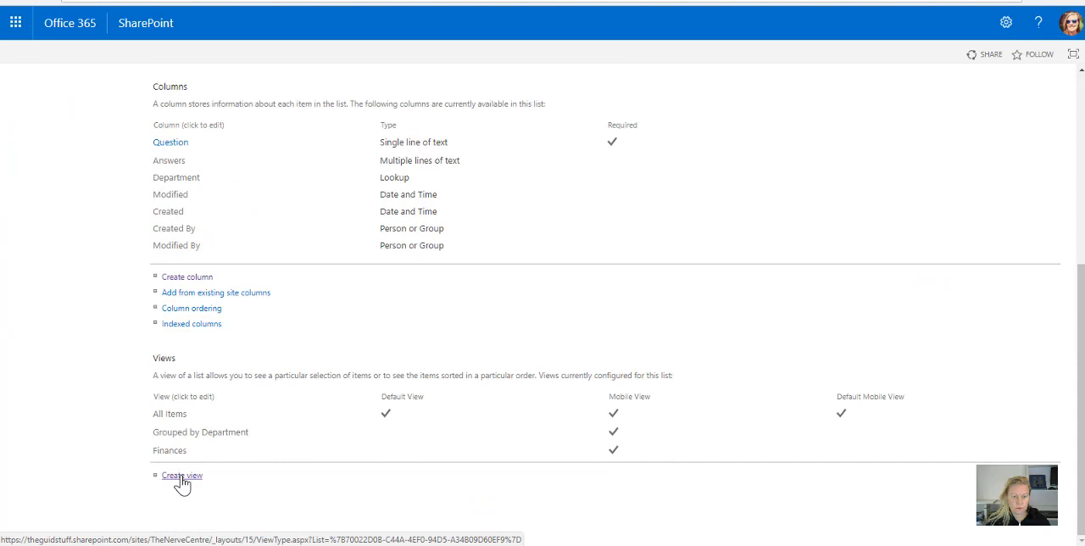
left_click(181, 475)
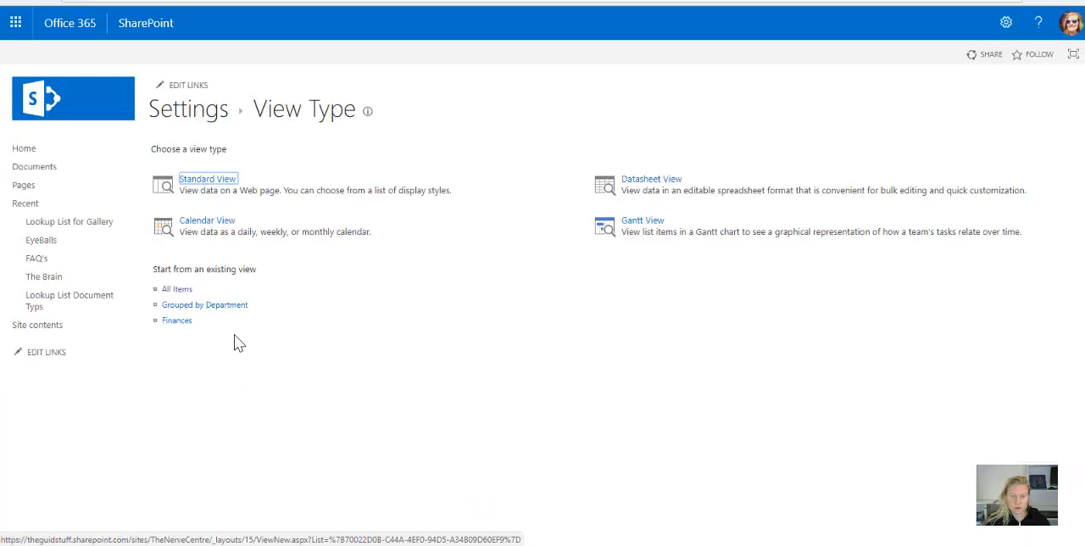
left_click(208, 179)
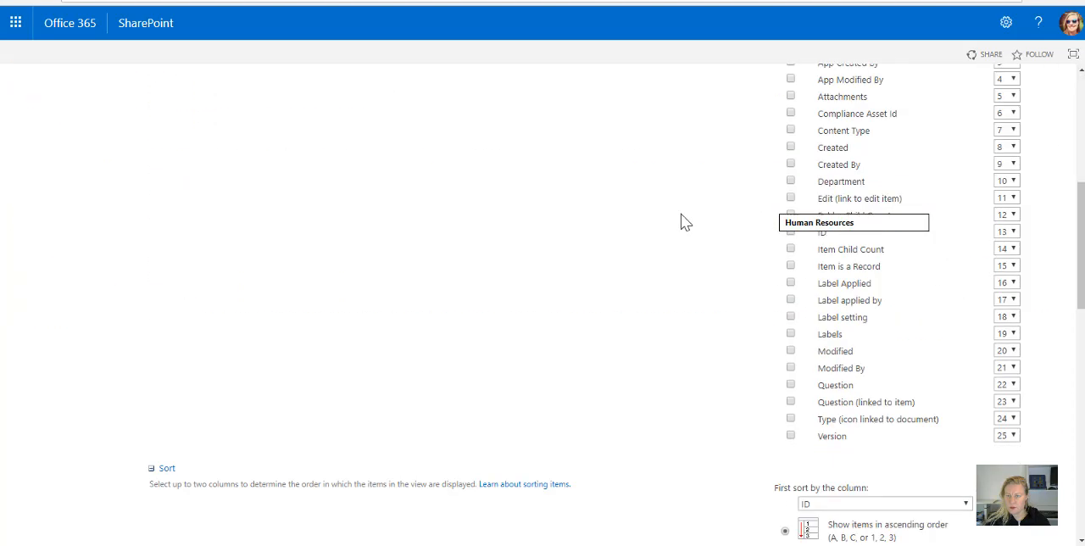
scroll("down", 3)
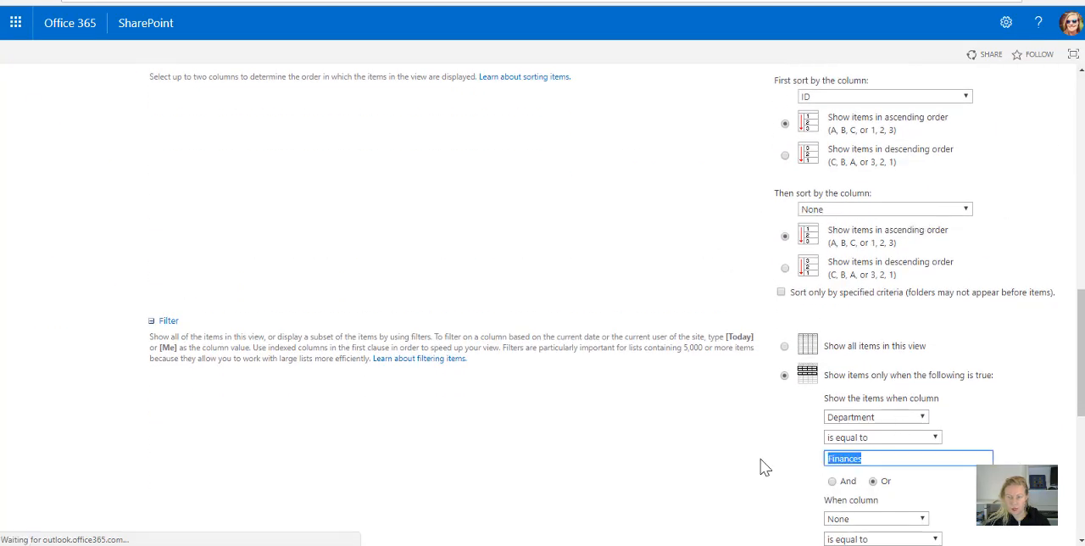
scroll("down", 3)
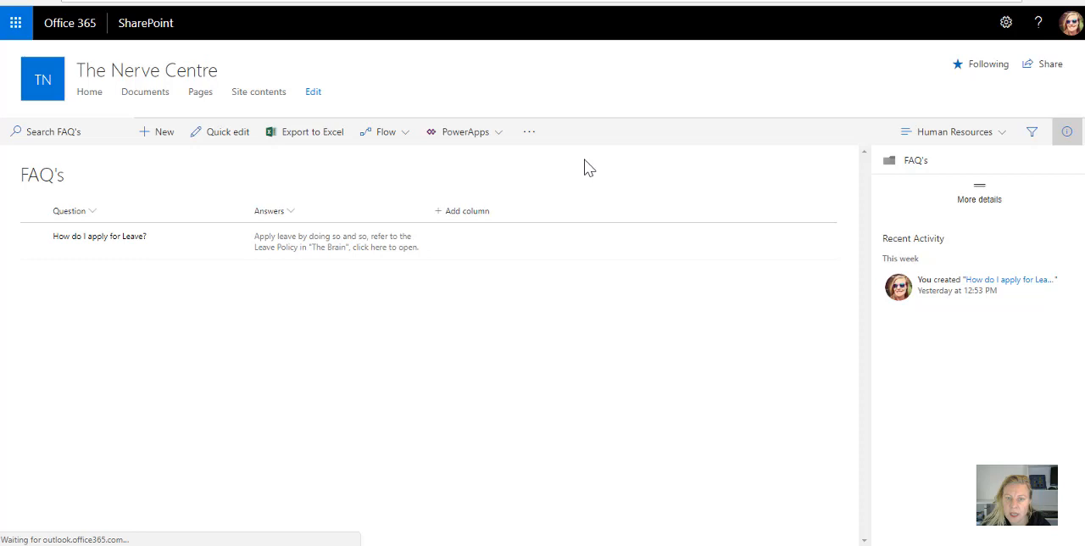
Switch FAQ's to All Items and open the Department column's filter options.
left_click(1031, 132)
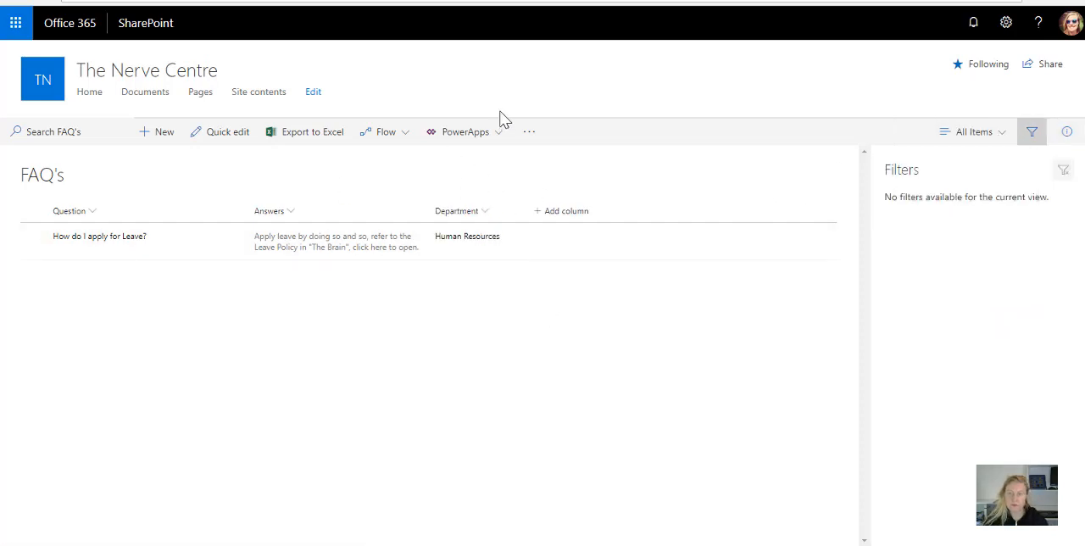
mouse_move(603, 288)
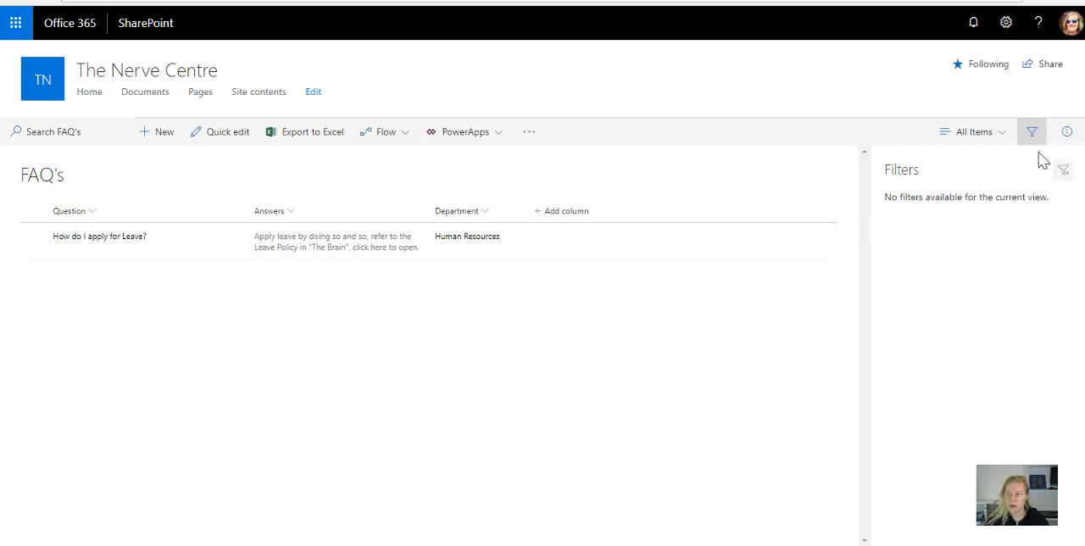
mouse_move(973, 131)
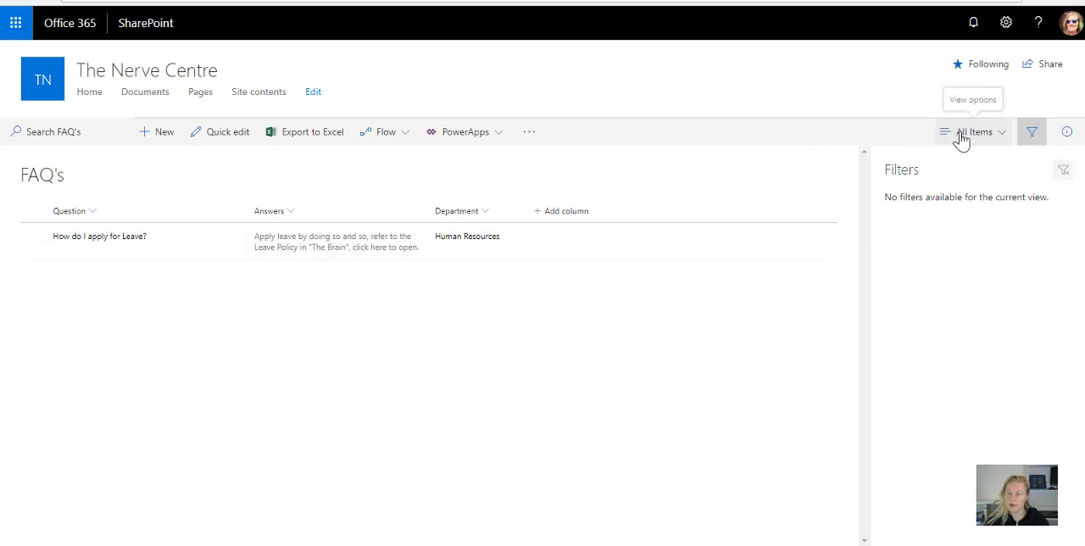
left_click(461, 210)
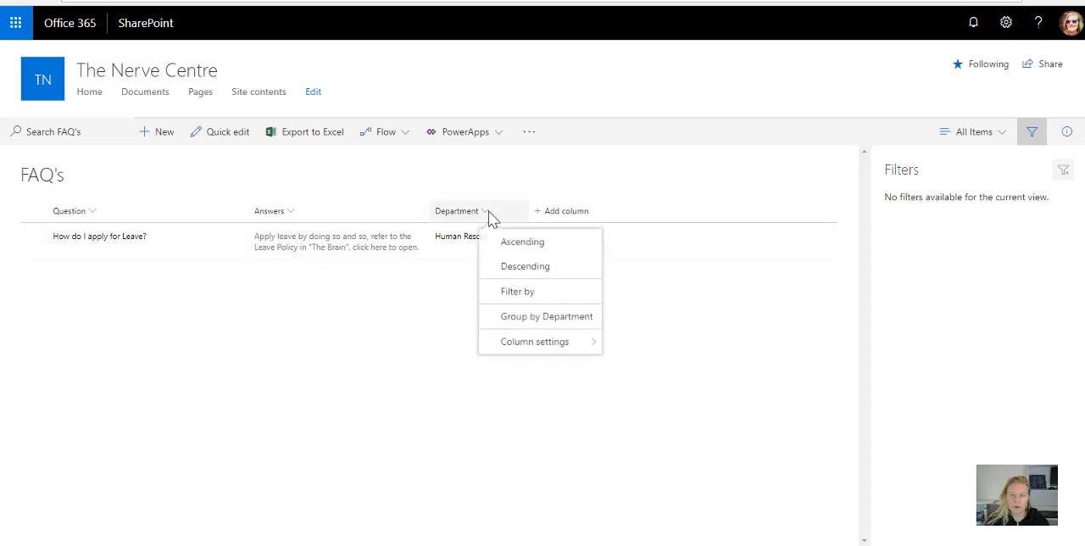
left_click(555, 301)
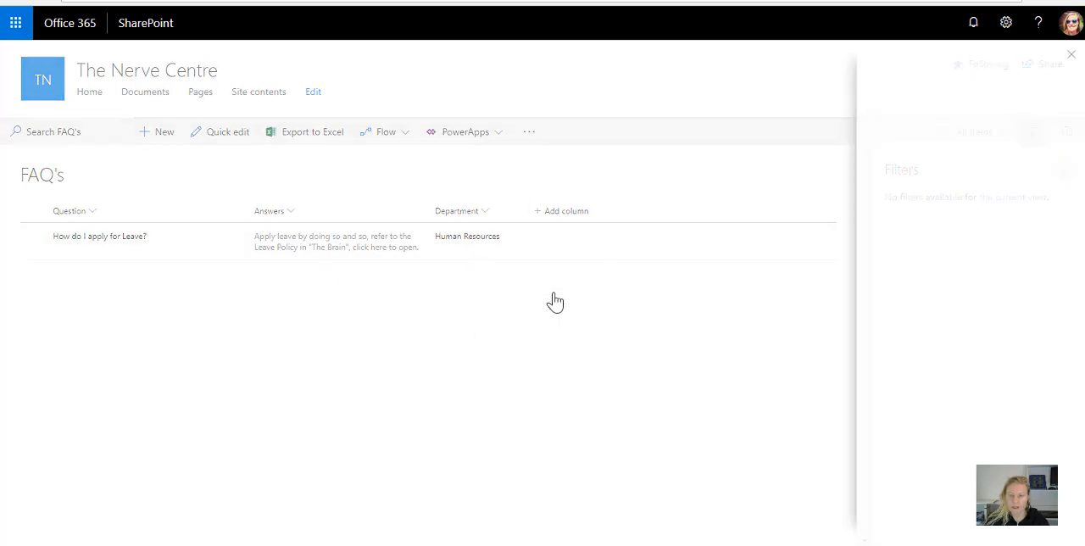
left_click(485, 210)
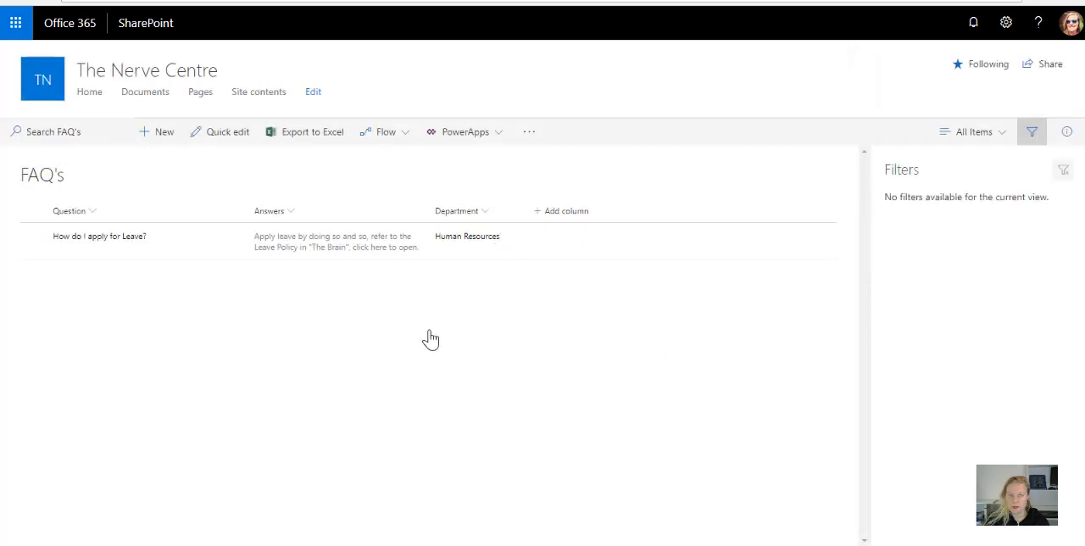
Apply the Human Resources department filter and show the saved views list.
left_click(973, 131)
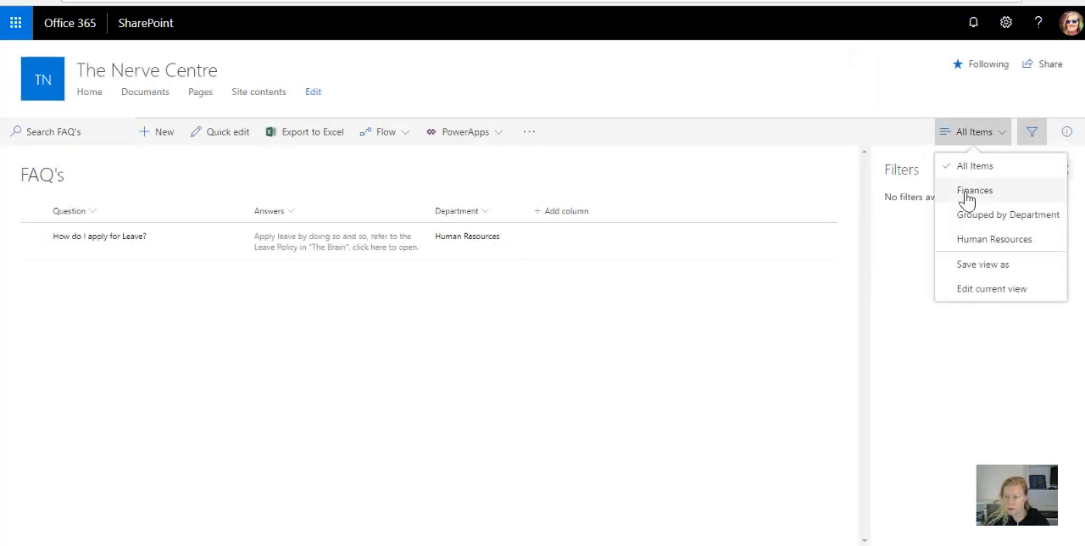
mouse_move(550, 286)
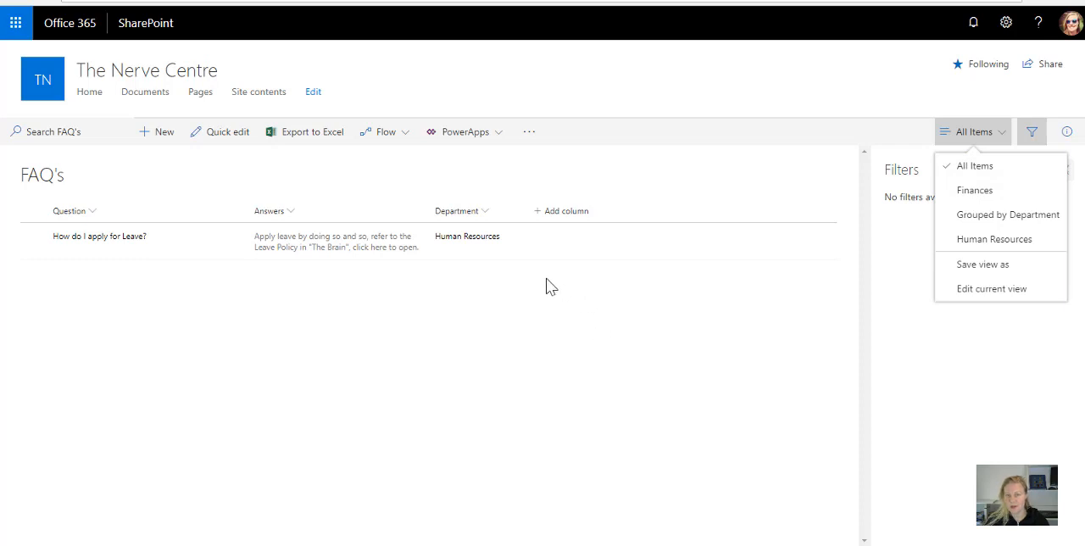
mouse_move(487, 216)
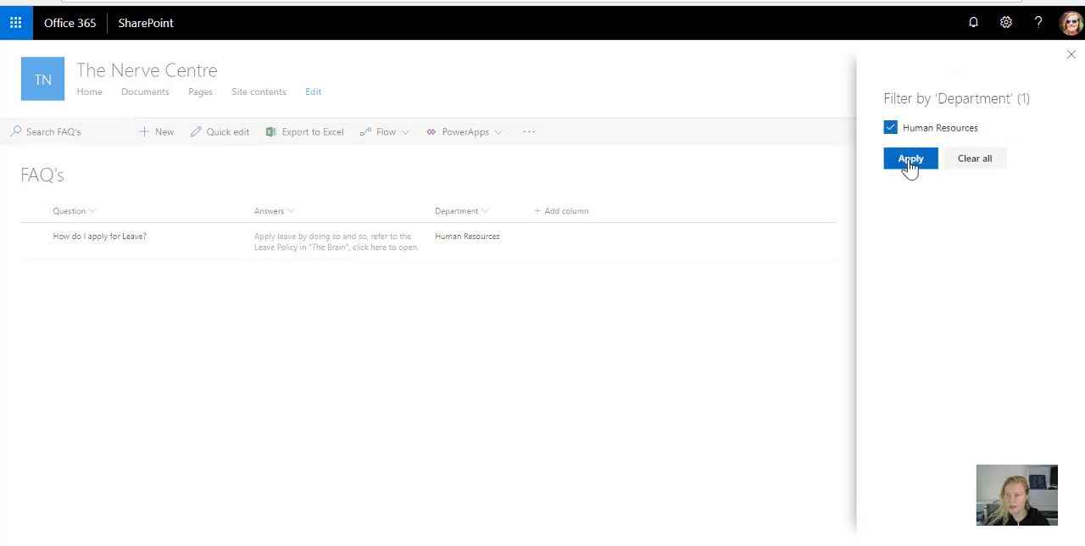
left_click(910, 158)
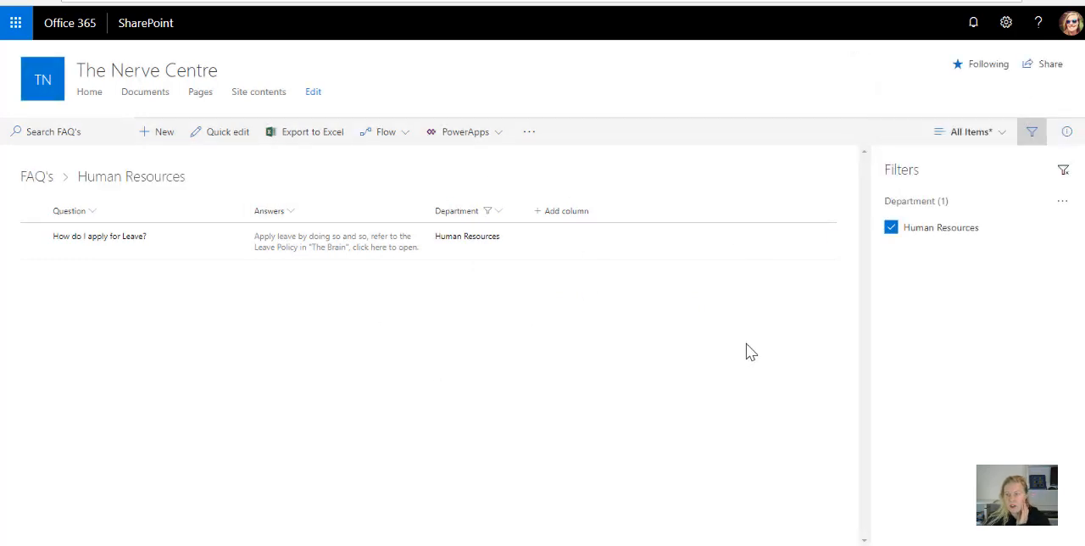
left_click(968, 131)
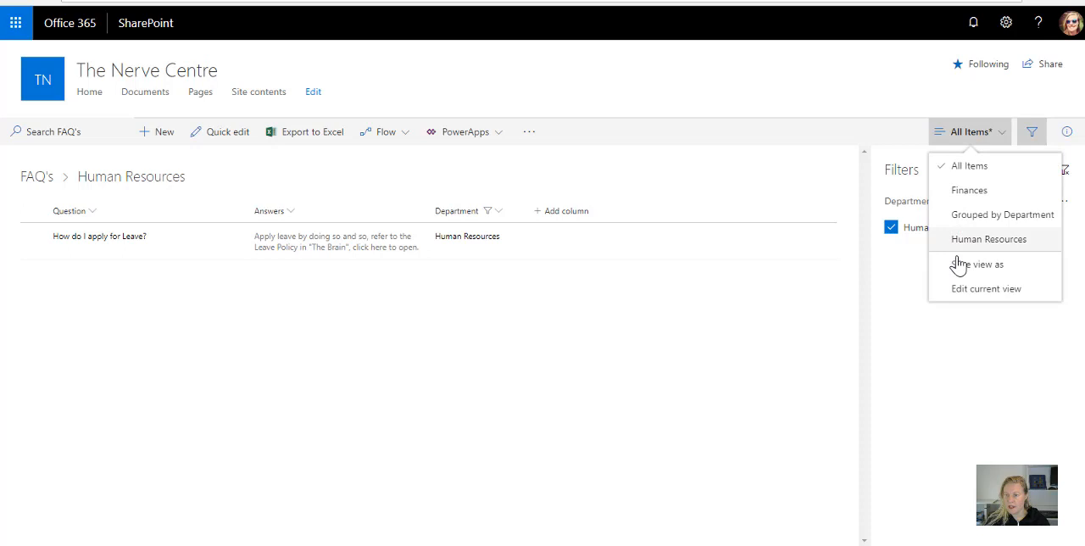
mouse_move(490, 311)
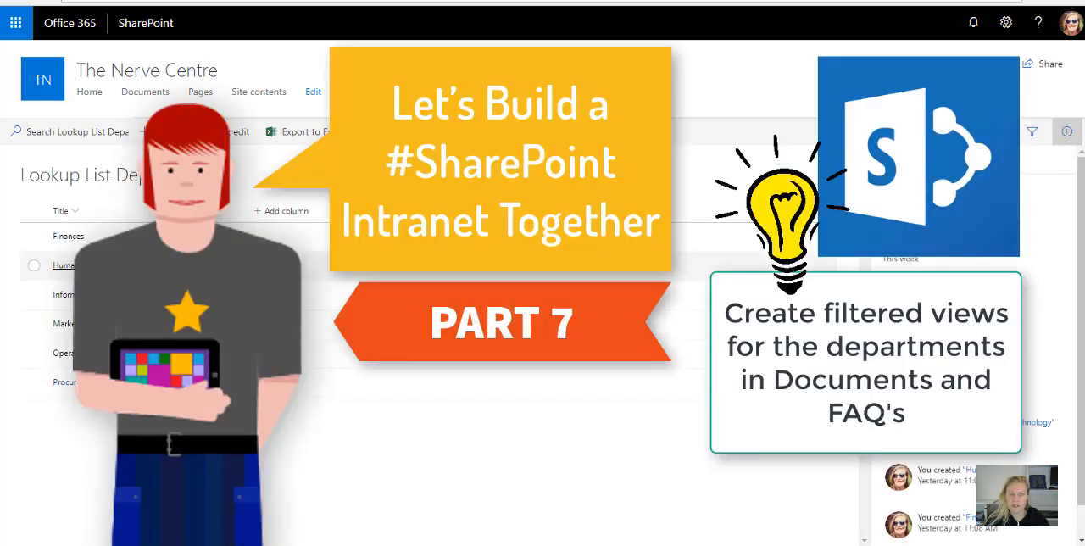
mouse_move(291, 429)
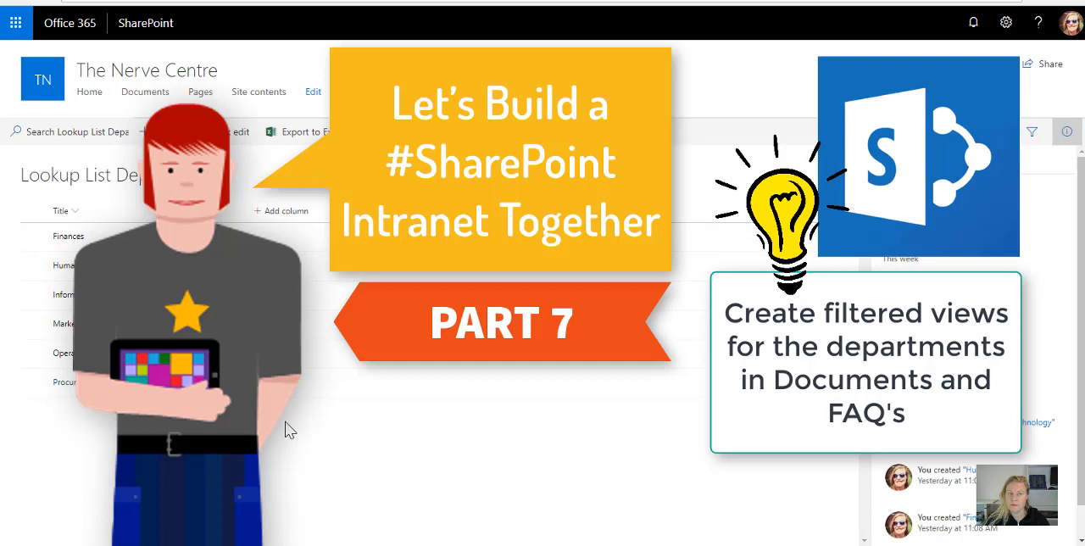